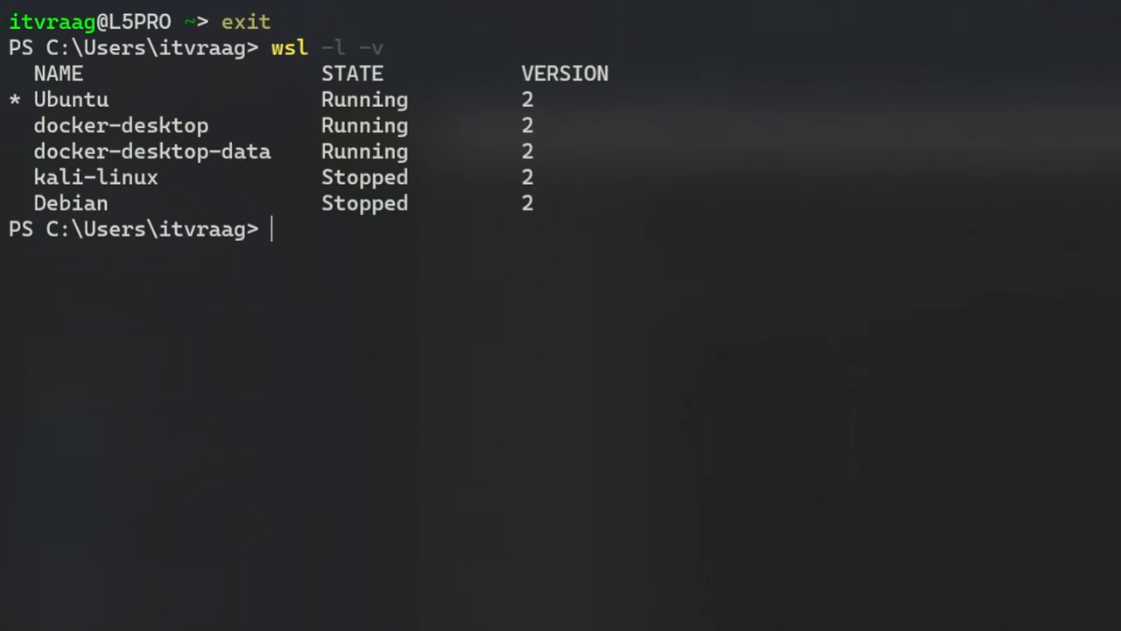
Step: Reset the Ubuntu distro, then check the default shell with echo $SHELL and cat /etc/shells
{"action": "type", "text": "wsl --unregister ubuntu"}
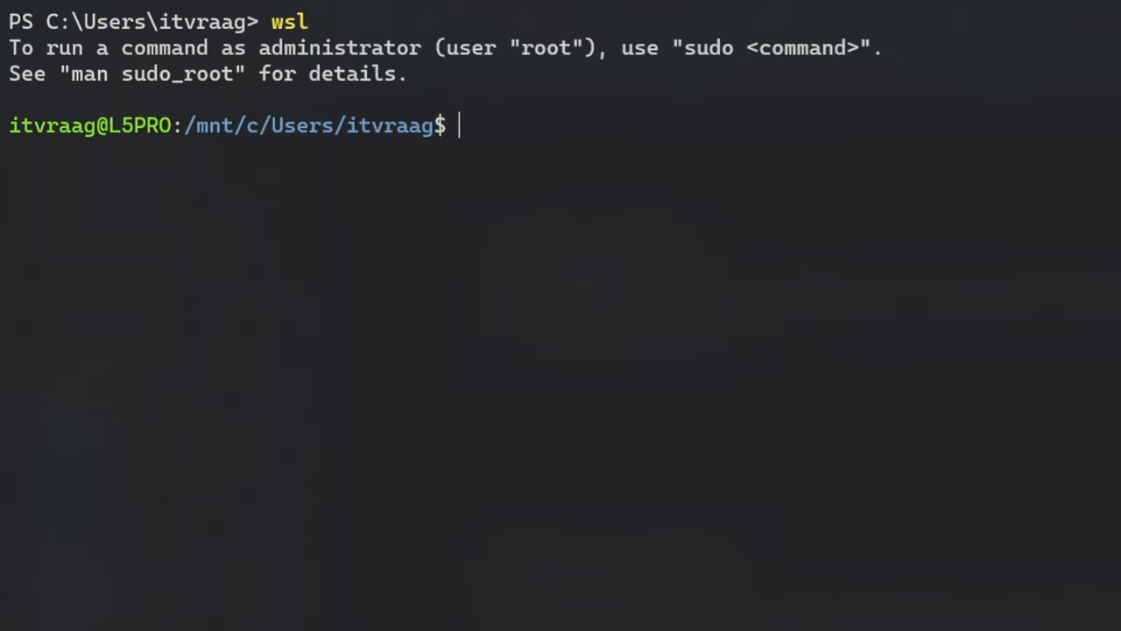
{"action": "type", "text": "ech"}
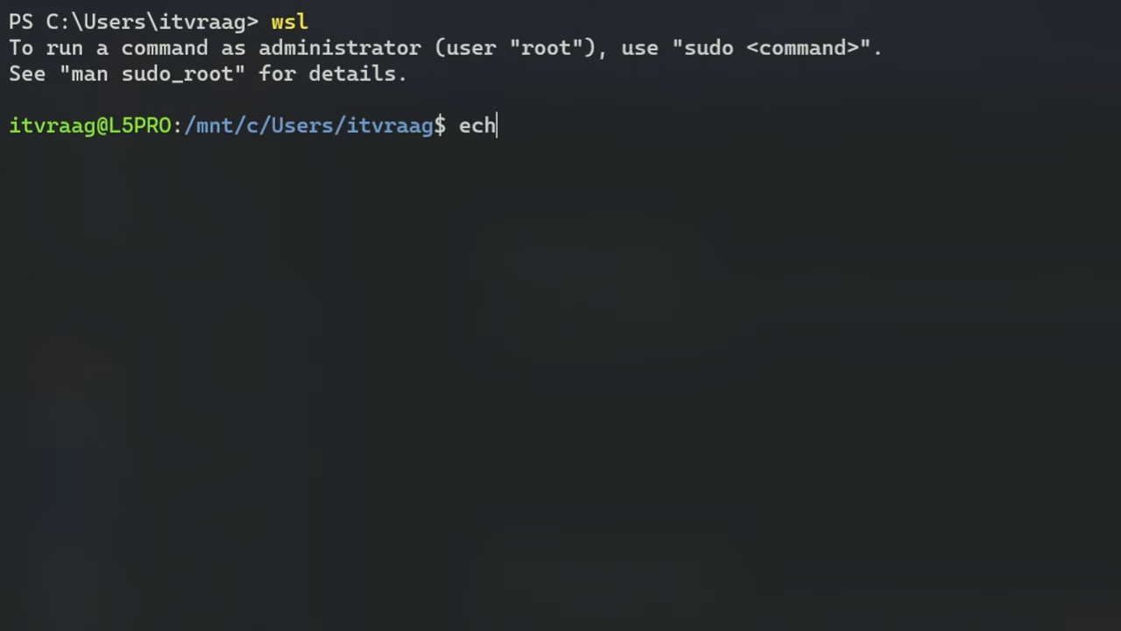
{"action": "type", "text": "o $SH"}
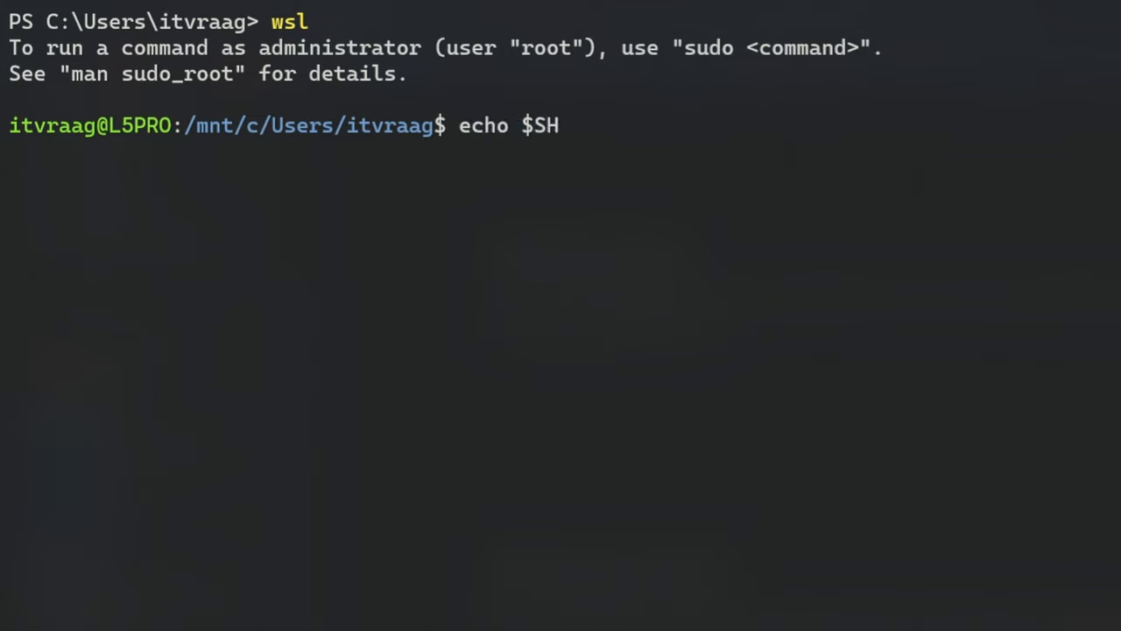
{"action": "type", "text": "ELL"}
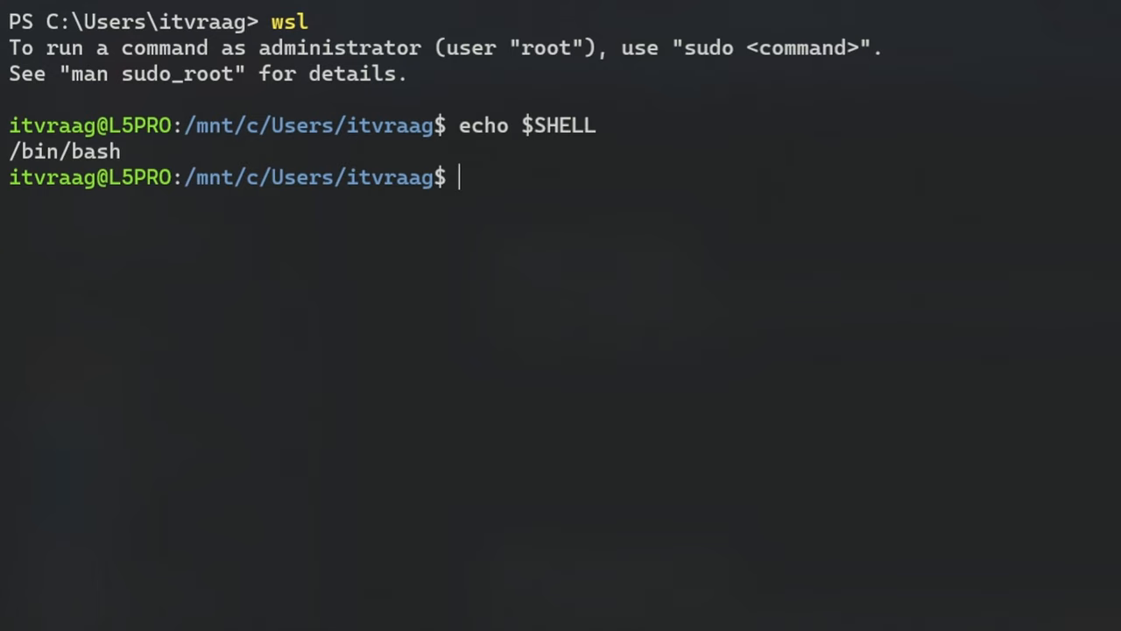
{"action": "type", "text": "cat /etc/shells"}
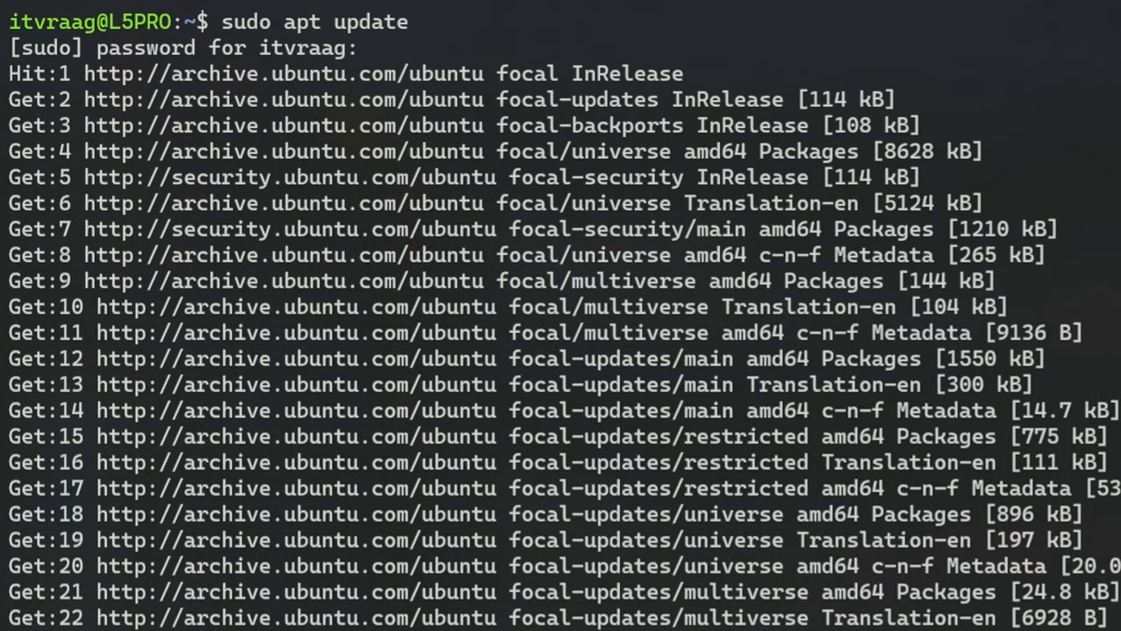
Step: Run sudo apt upgrade, then install fish and the w3m text browser with apt
{"action": "type", "text": "sudo apt upgrade"}
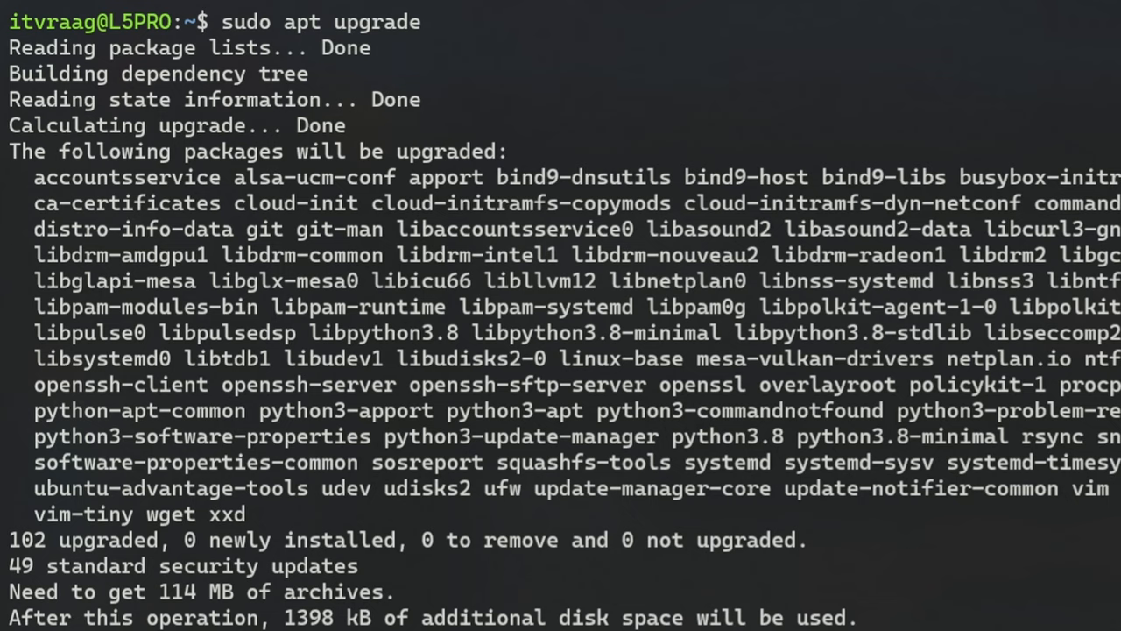
{"action": "key", "text": "Return"}
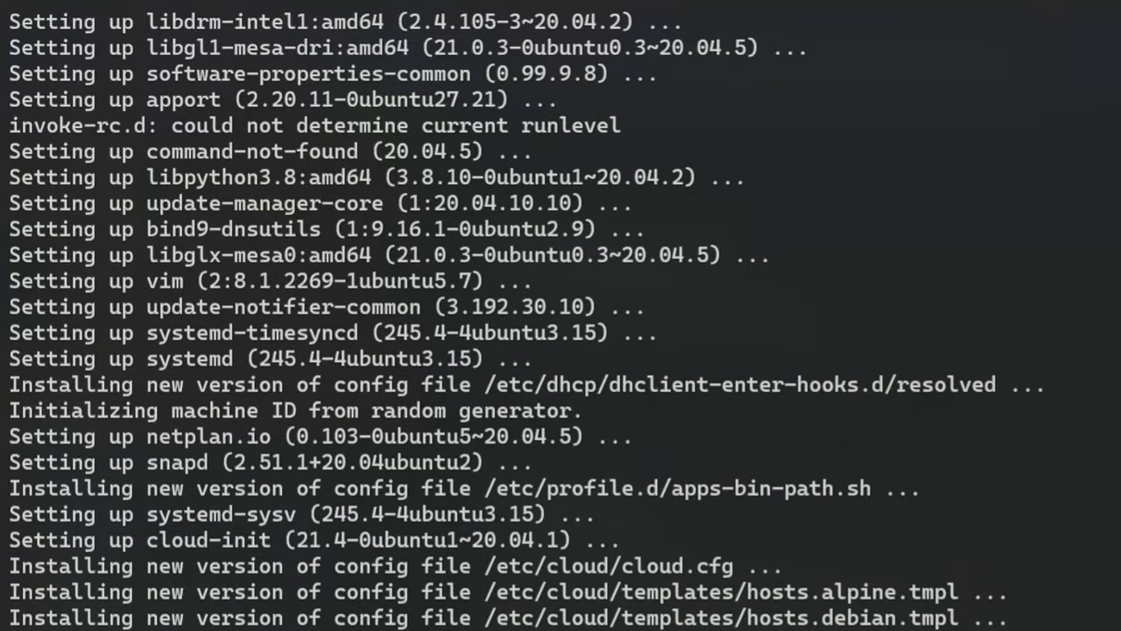
{"action": "type", "text": "sudo apt install"}
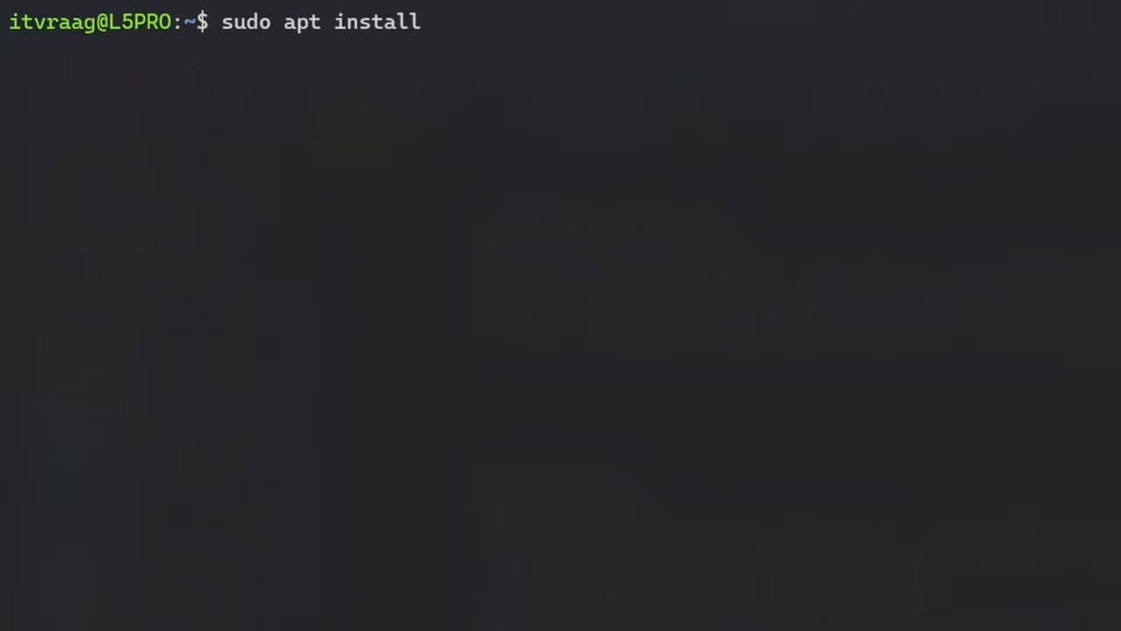
{"action": "type", "text": "fish"}
{"action": "type", "text": "y"}
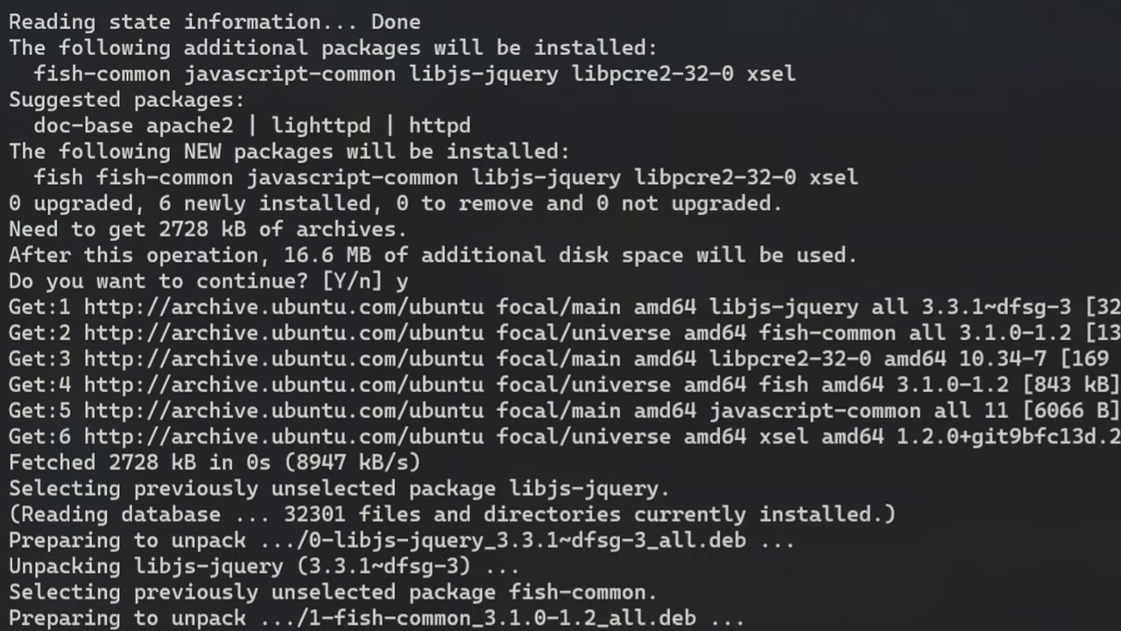
{"action": "type", "text": "sudo apt install"}
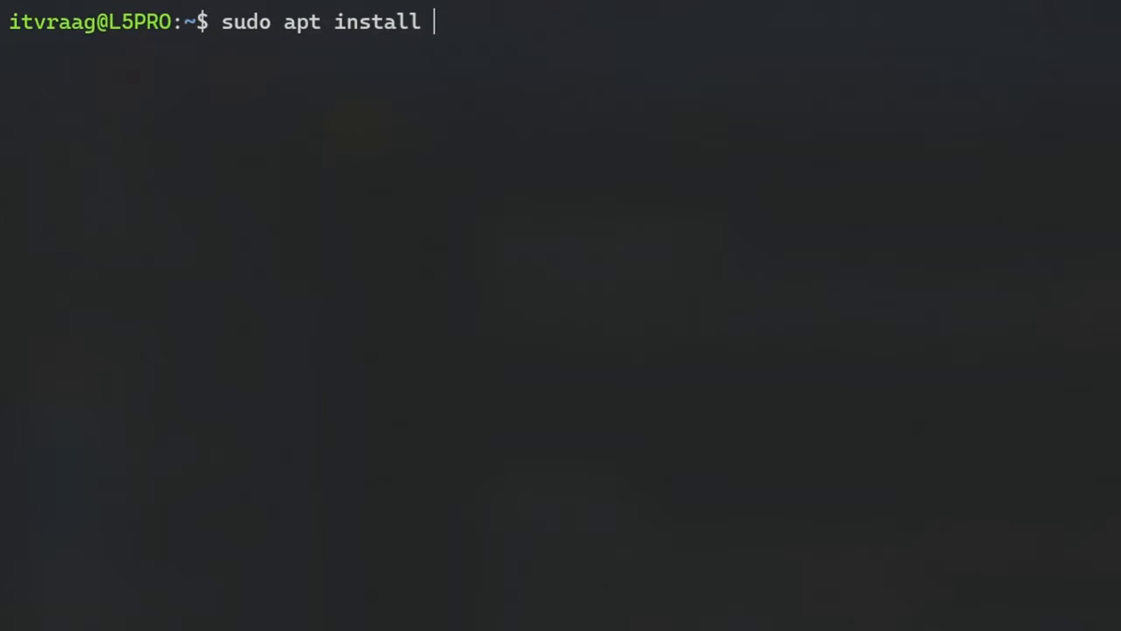
{"action": "type", "text": "w3m"}
{"action": "type", "text": "cat /etc/shells"}
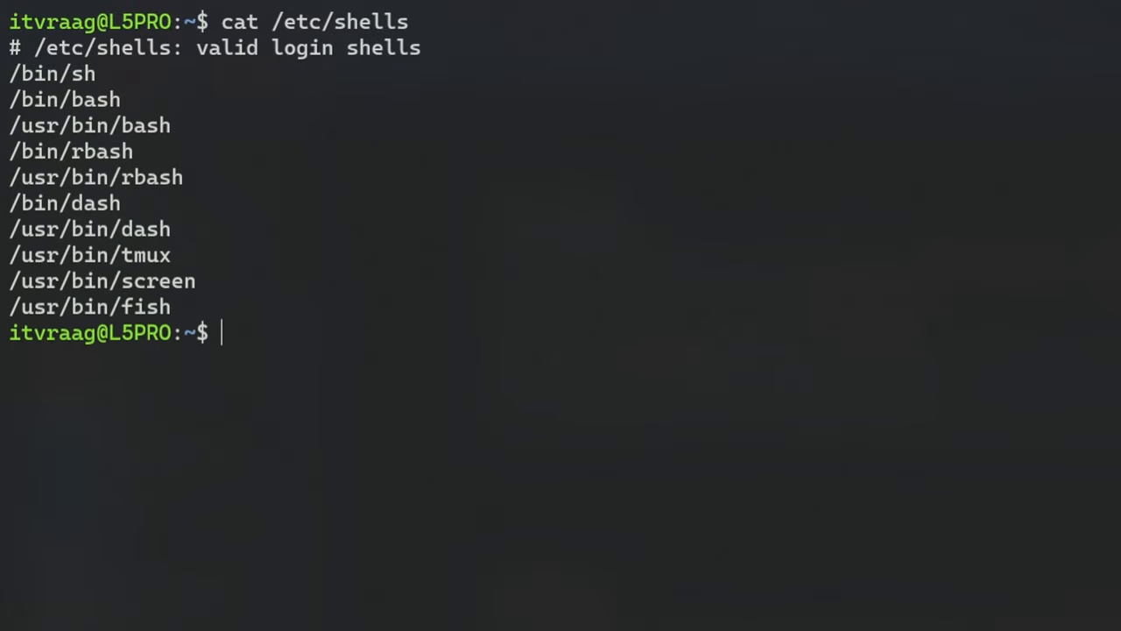
{"action": "mouse_move", "coordinate": [105, 312]}
{"action": "type", "text": "chsh"}
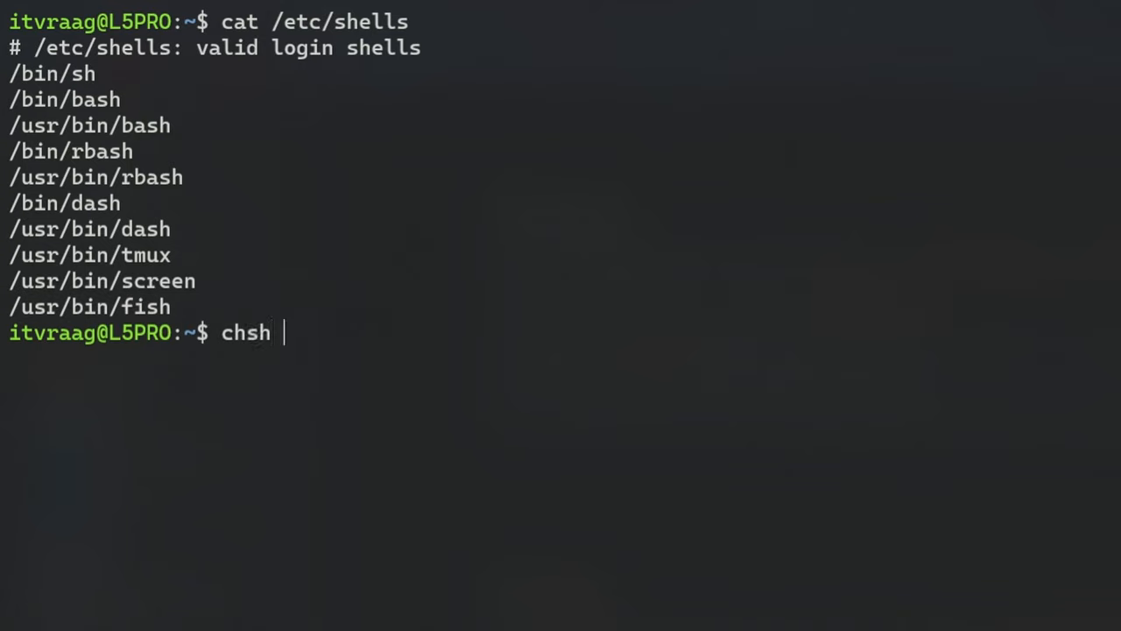
Step: Change the login shell to /usr/bin/fish with chsh, entering the password
{"action": "type", "text": "-s /usr/bin/fish"}
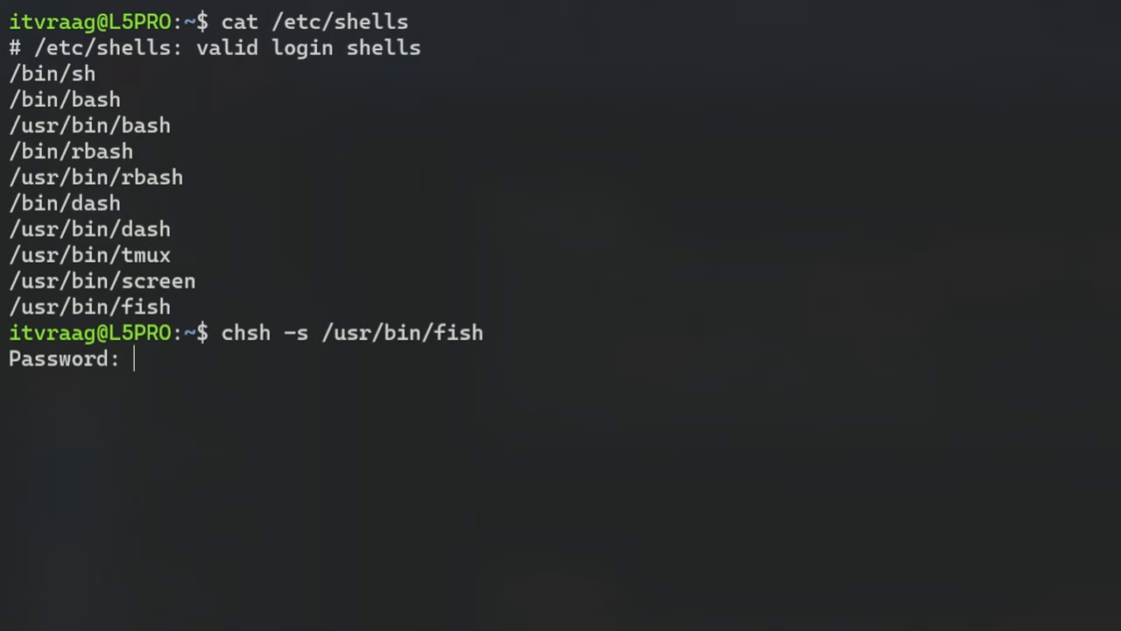
{"action": "key", "text": "Return"}
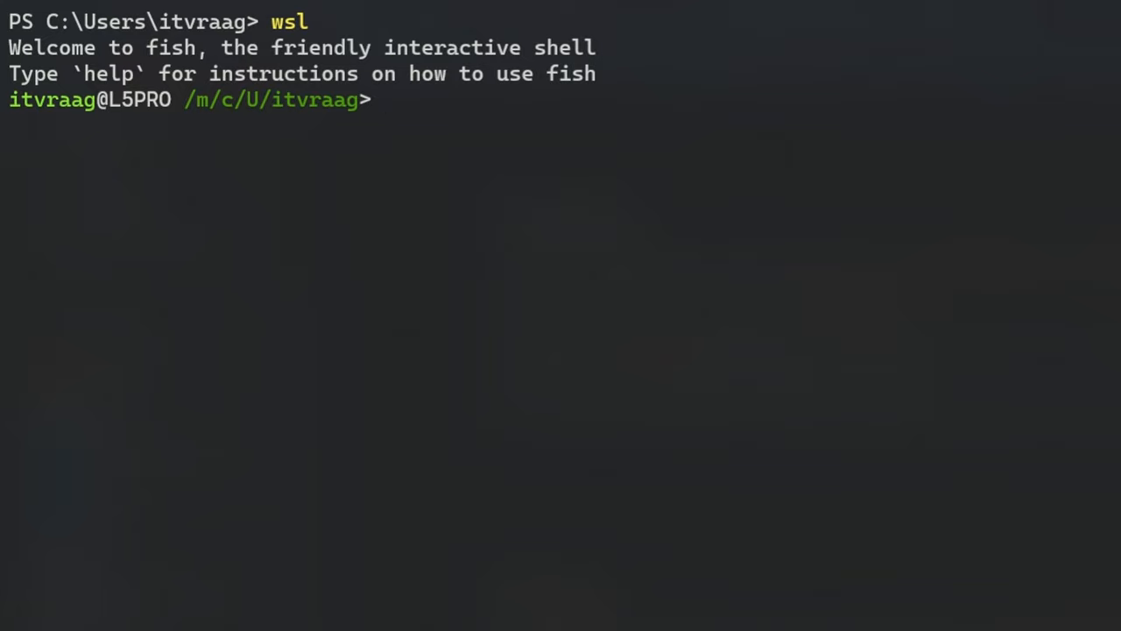
Step: Make folder1–folder3, list with ll, and create an executable script via touch and chmod
{"action": "type", "text": "mkdir"}
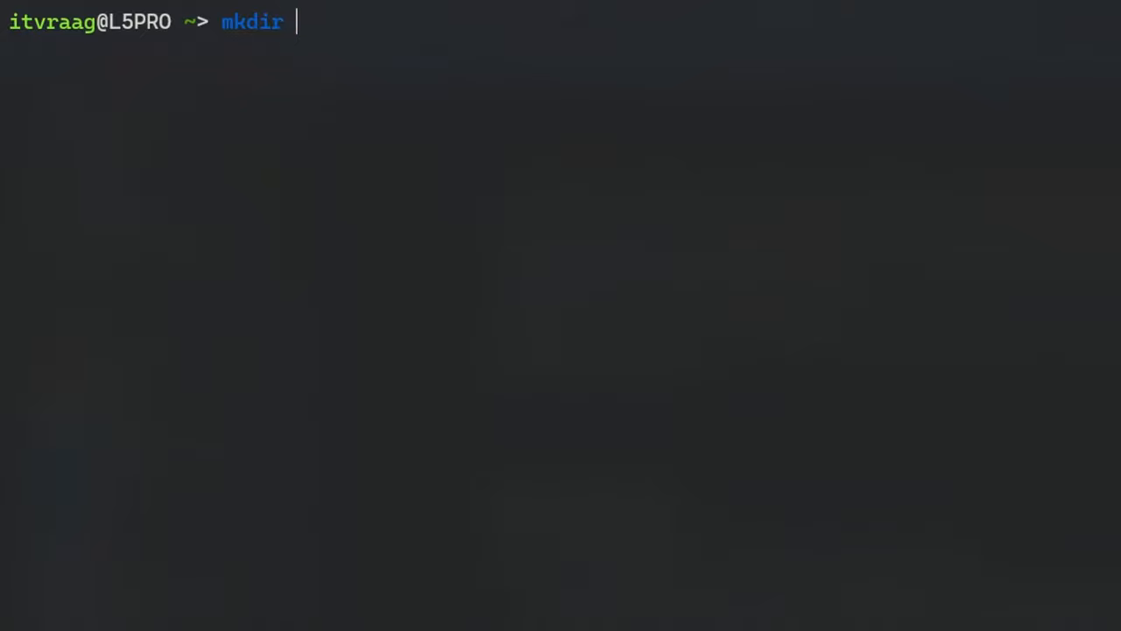
{"action": "type", "text": "folder1 folder2 folder3"}
{"action": "type", "text": "touch file1 file2 file3"}
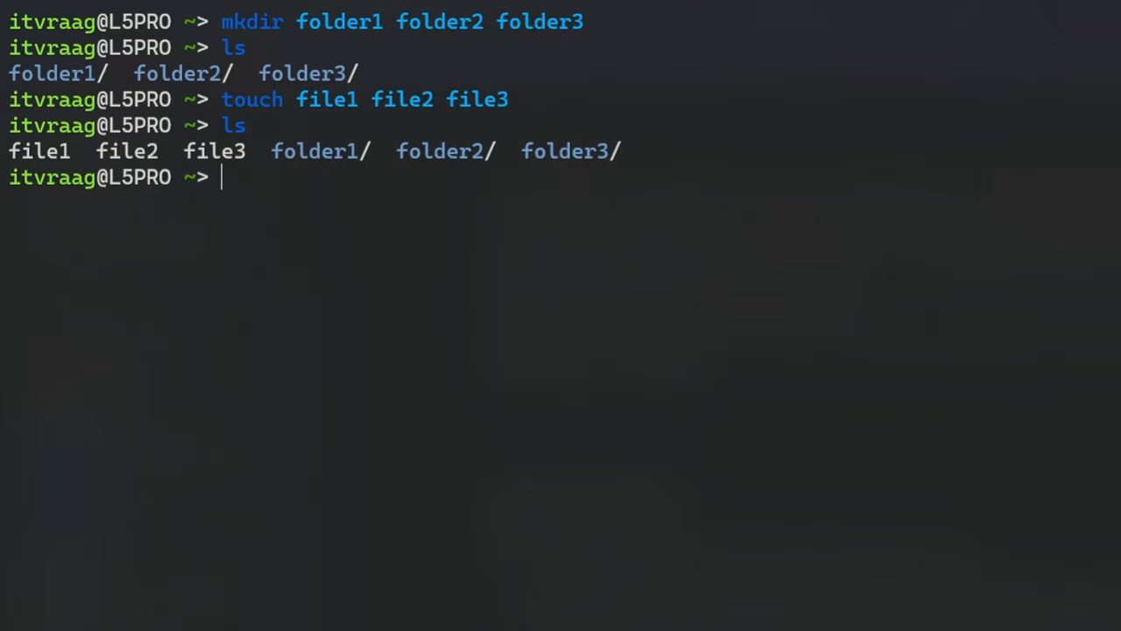
{"action": "type", "text": "ll"}
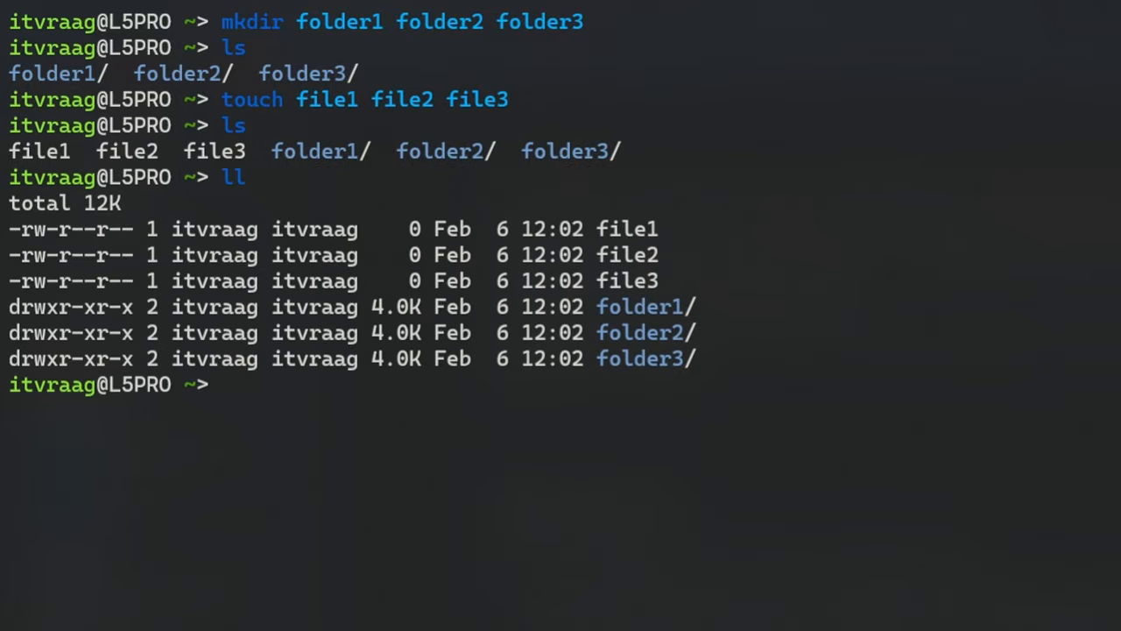
{"action": "type", "text": "touch script; ch"}
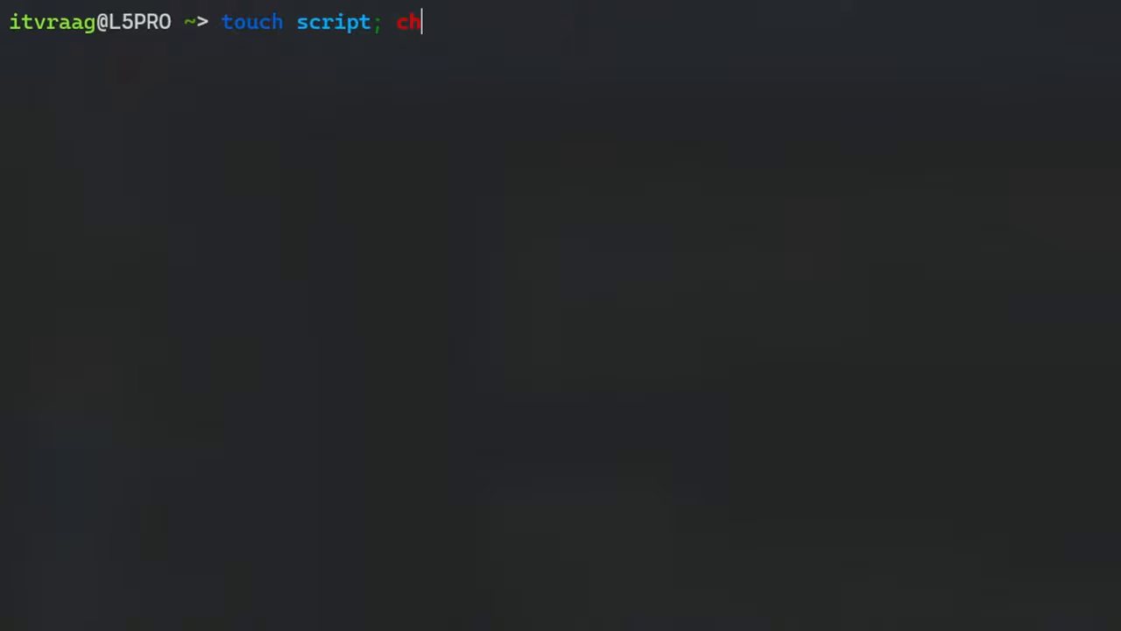
{"action": "type", "text": "mod +x script"}
{"action": "type", "text": "ll"}
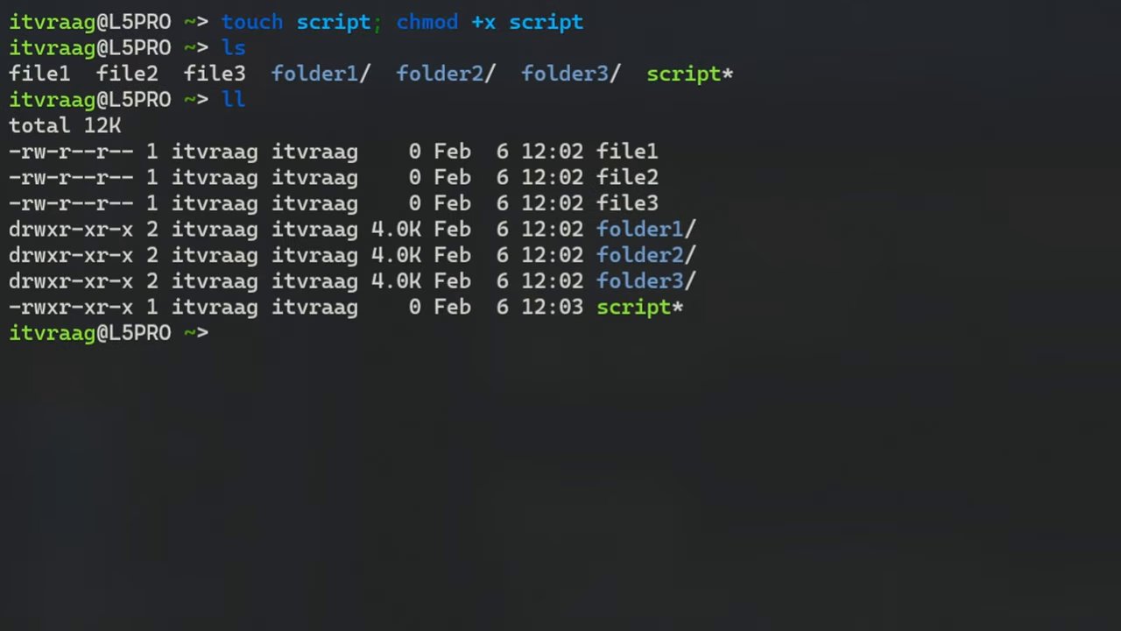
{"action": "type", "text": "grep"}
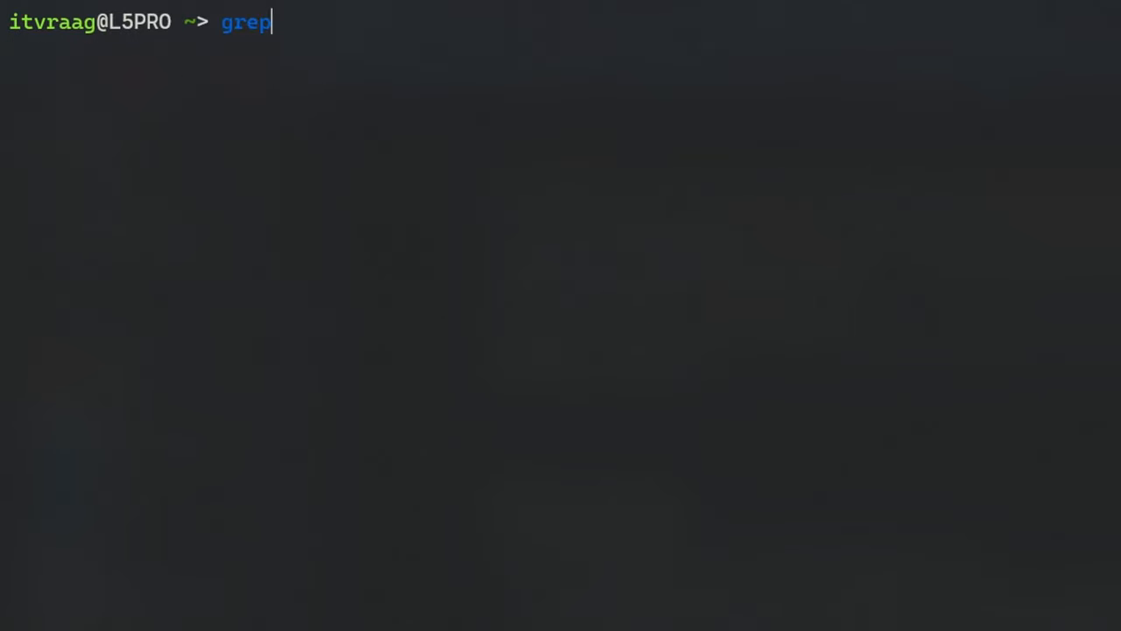
Step: Count the "installed" lines in /var/log/dpkg.log with grep -i piped to wc -l, then rerun it
{"action": "type", "text": "-i \"installed\""}
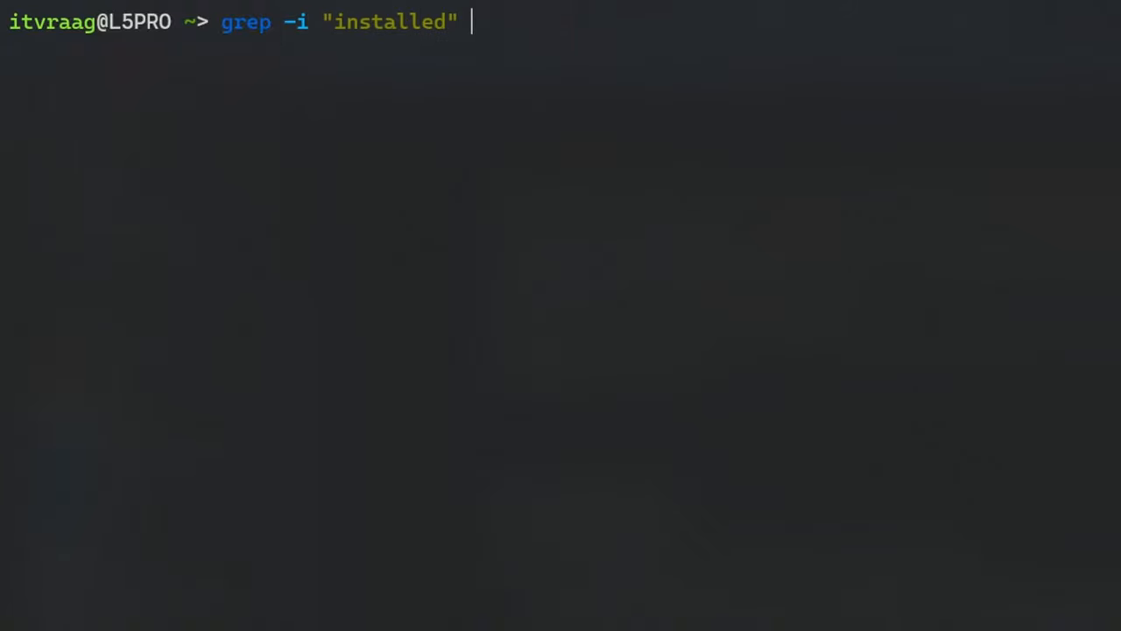
{"action": "type", "text": "/var/log/"}
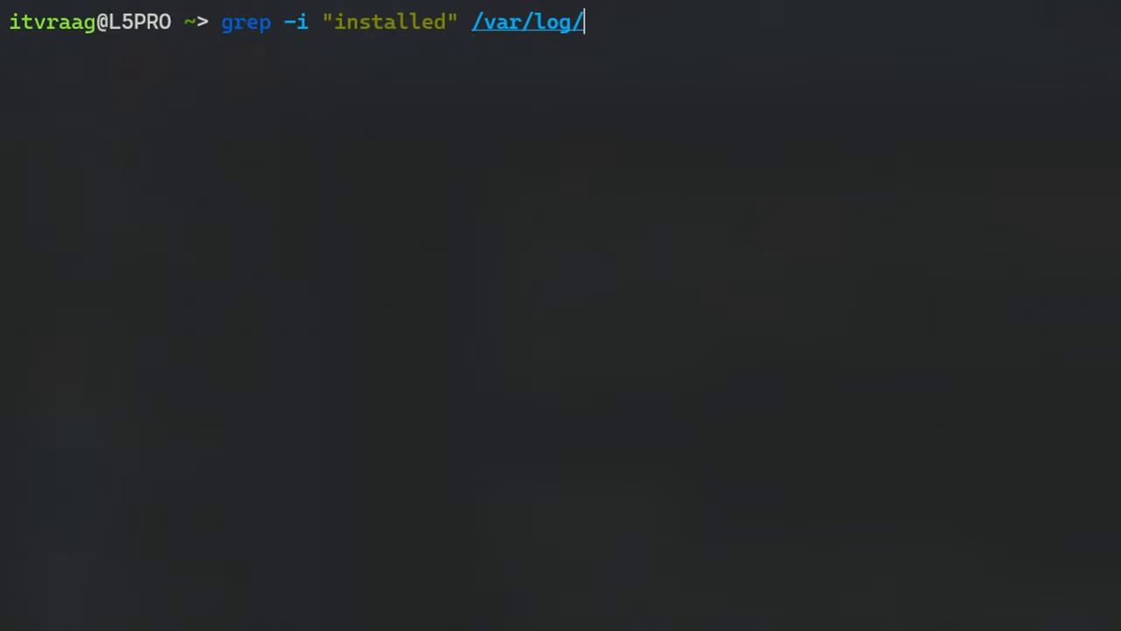
{"action": "type", "text": "dpkg.log | wc -l"}
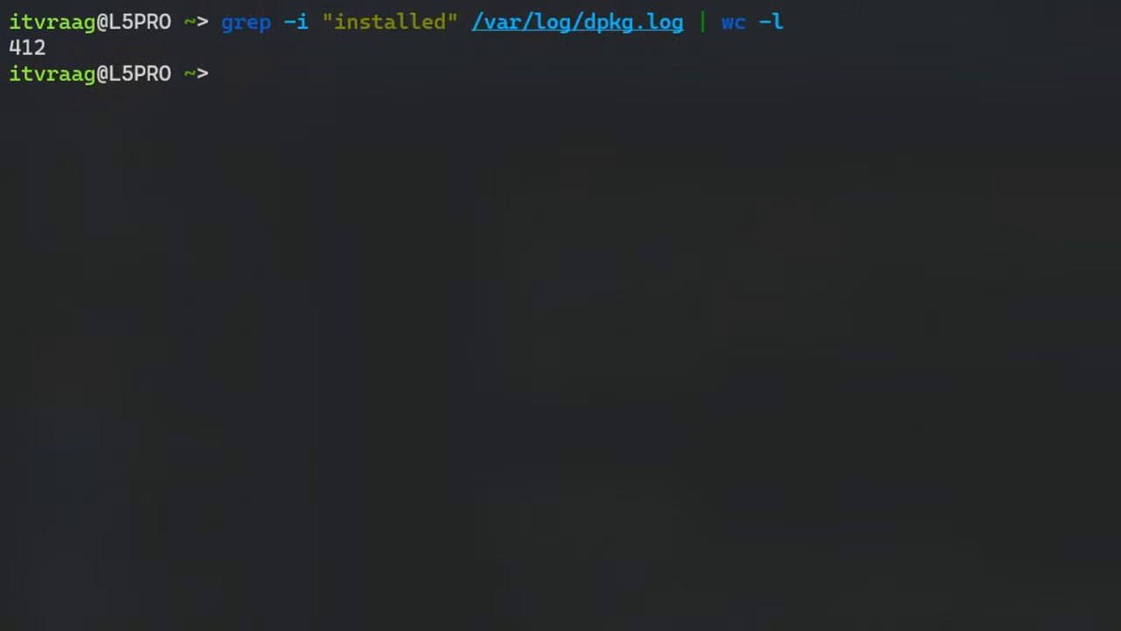
{"action": "type", "text": "grep -i \"installed /var/log/dpkg.log | wc -l"}
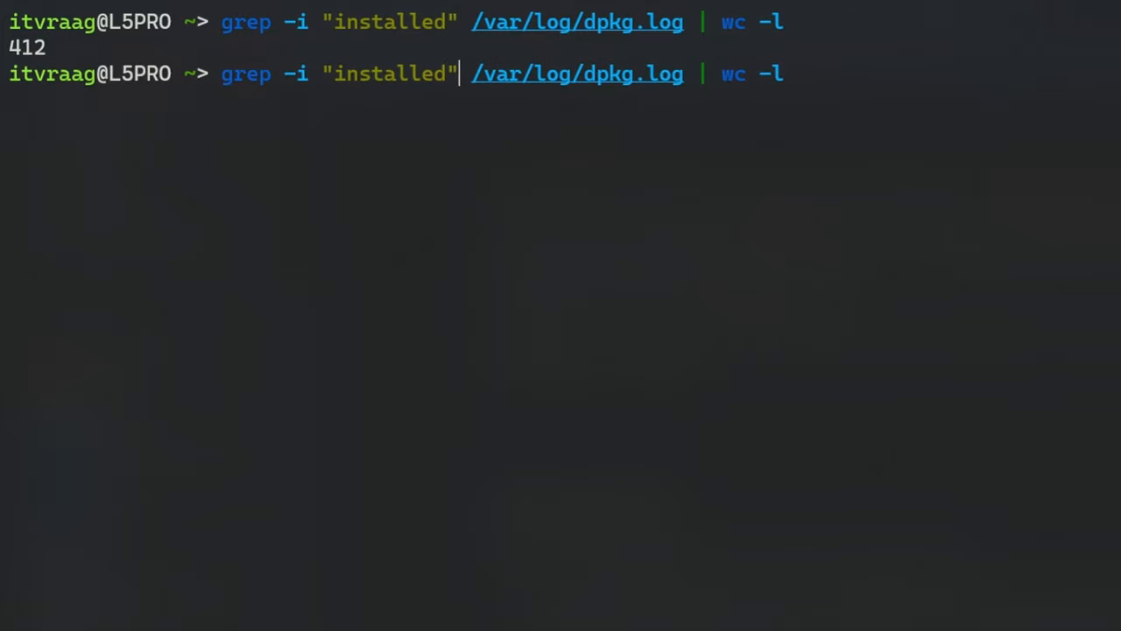
Step: Try fish's cd autocompletion on not_a_folder and abandon the directory change
{"action": "type", "text": "cd"}
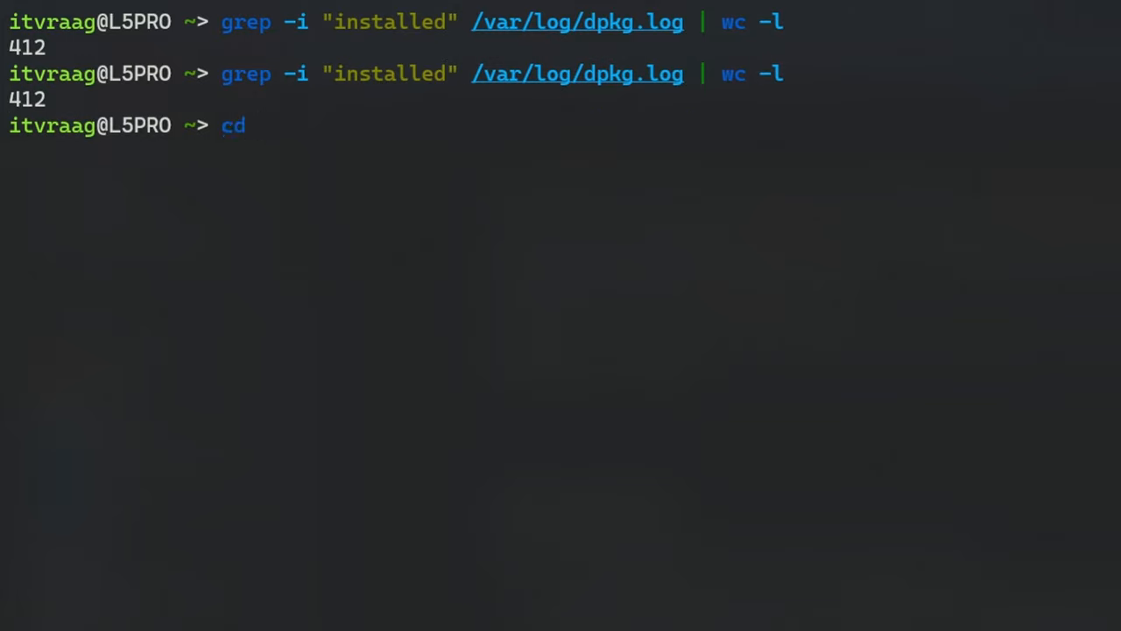
{"action": "type", "text": "not_a_folder"}
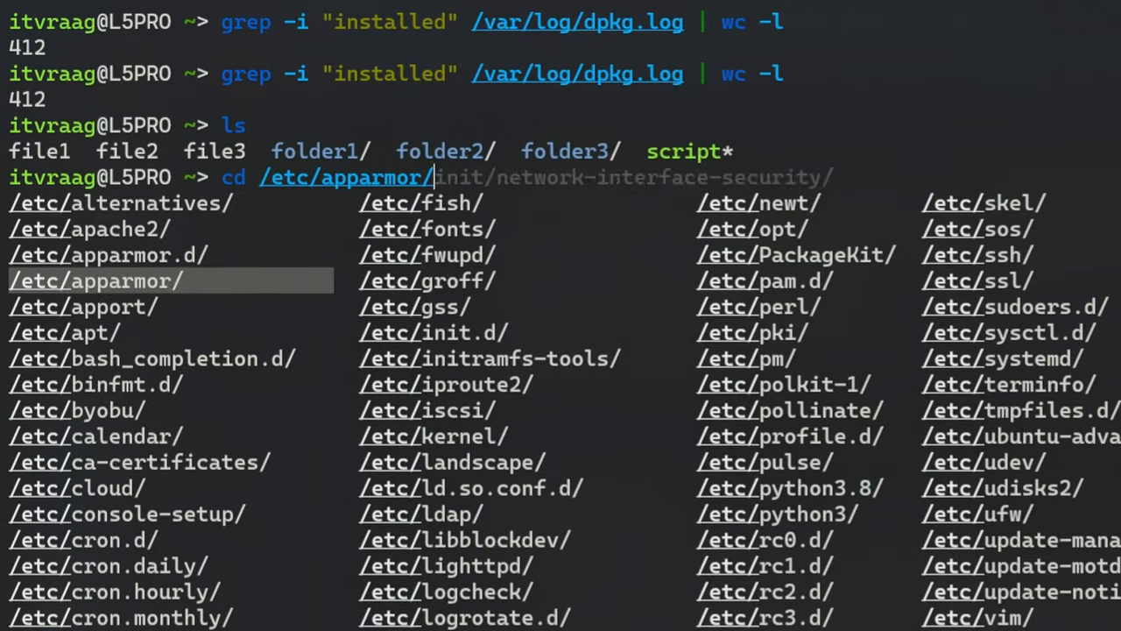
{"action": "key", "text": "Tab"}
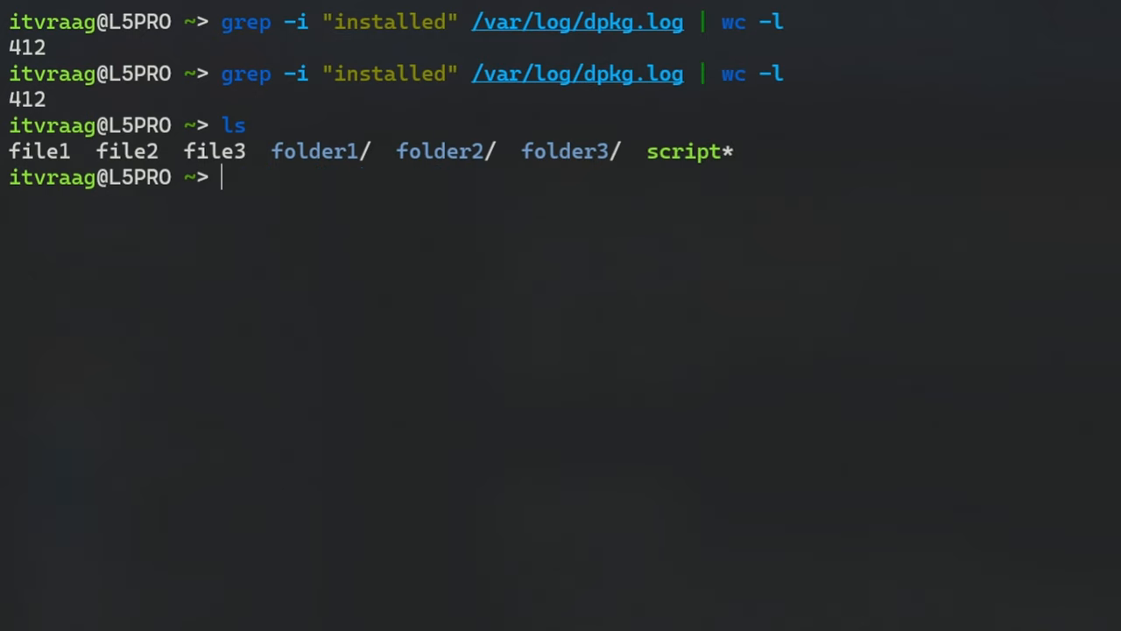
Step: Create foo{01..03} literally, remove it, then create foo1–foo3 with touch foo(seq 3) and list them
{"action": "type", "text": "sudo"}
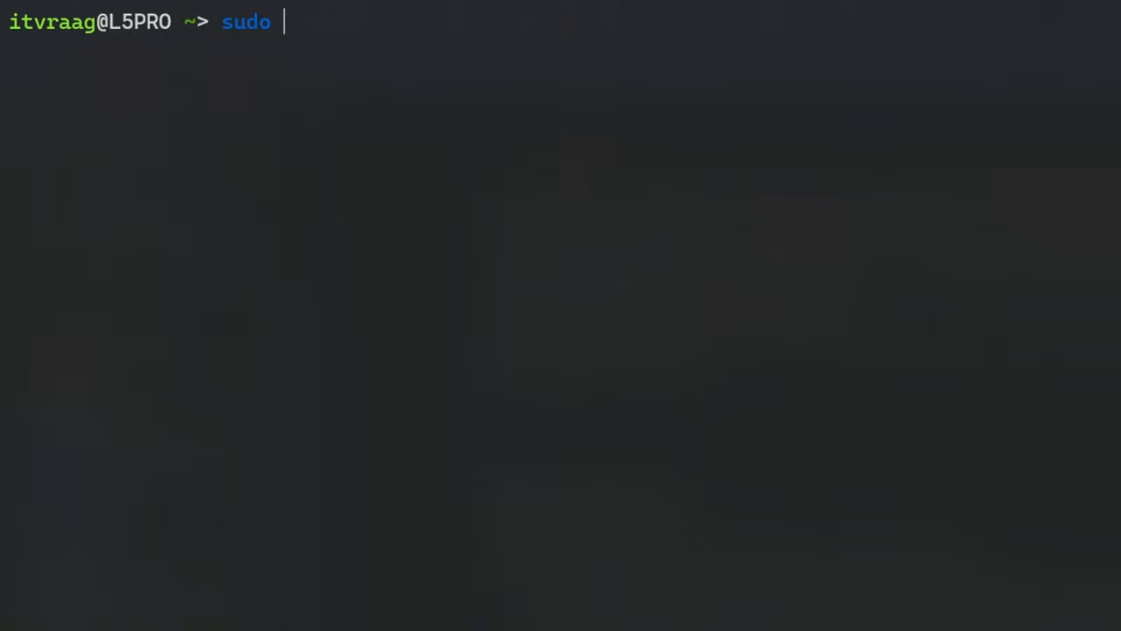
{"action": "type", "text": "!!"}
{"action": "type", "text": "touch foo{"}
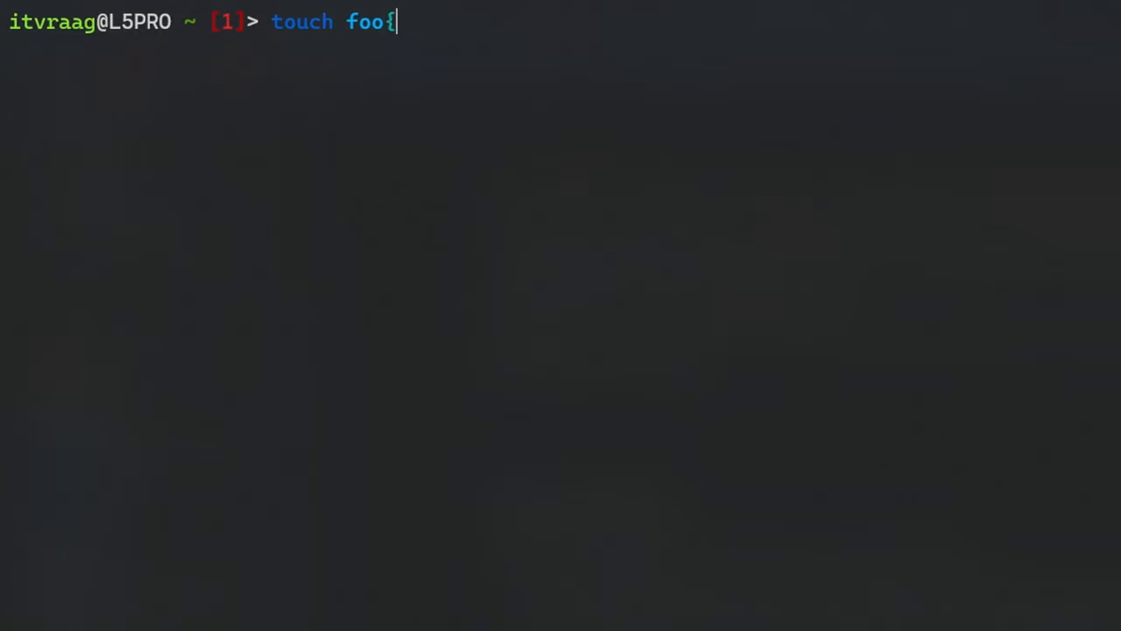
{"action": "type", "text": "01..03}"}
{"action": "type", "text": "ls"}
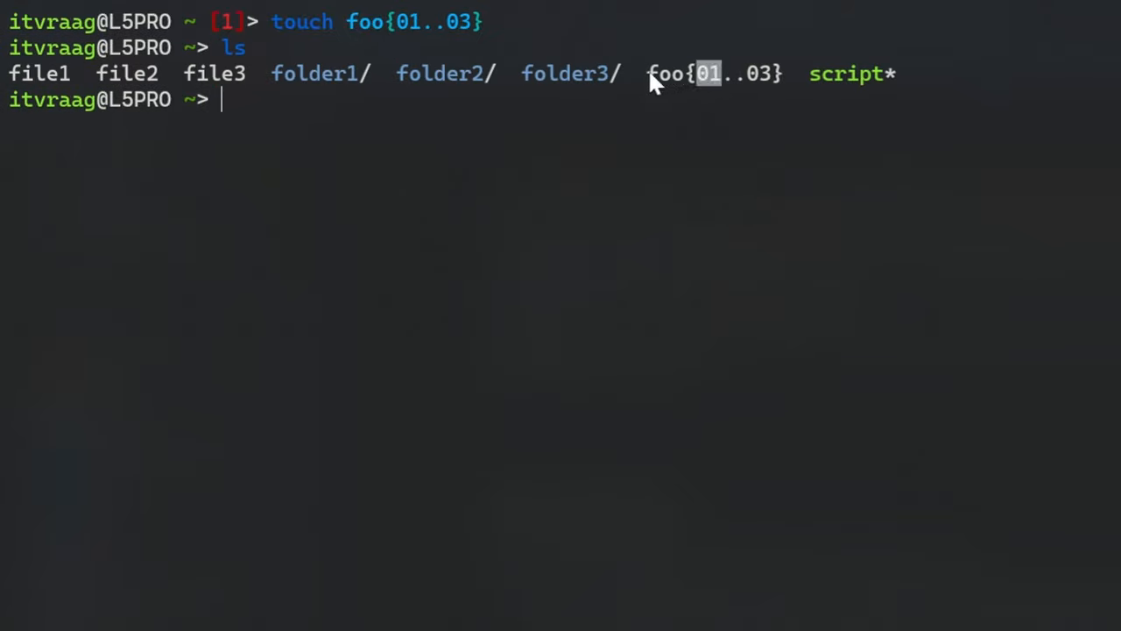
{"action": "type", "text": "rm foo\\{01..03\\}"}
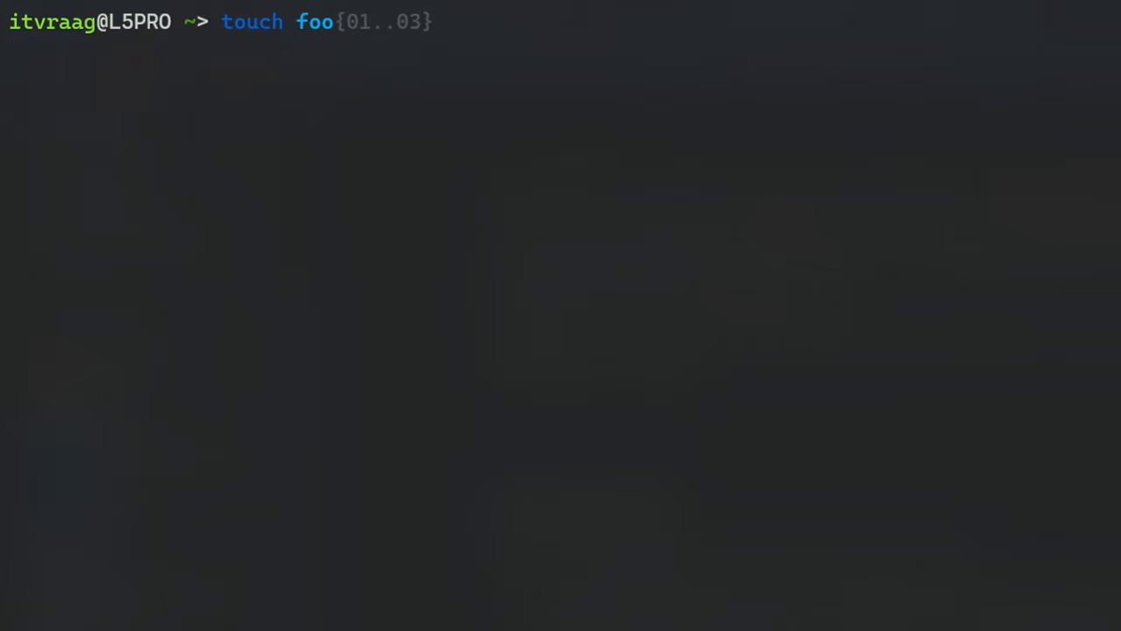
{"action": "key", "text": "Enter"}
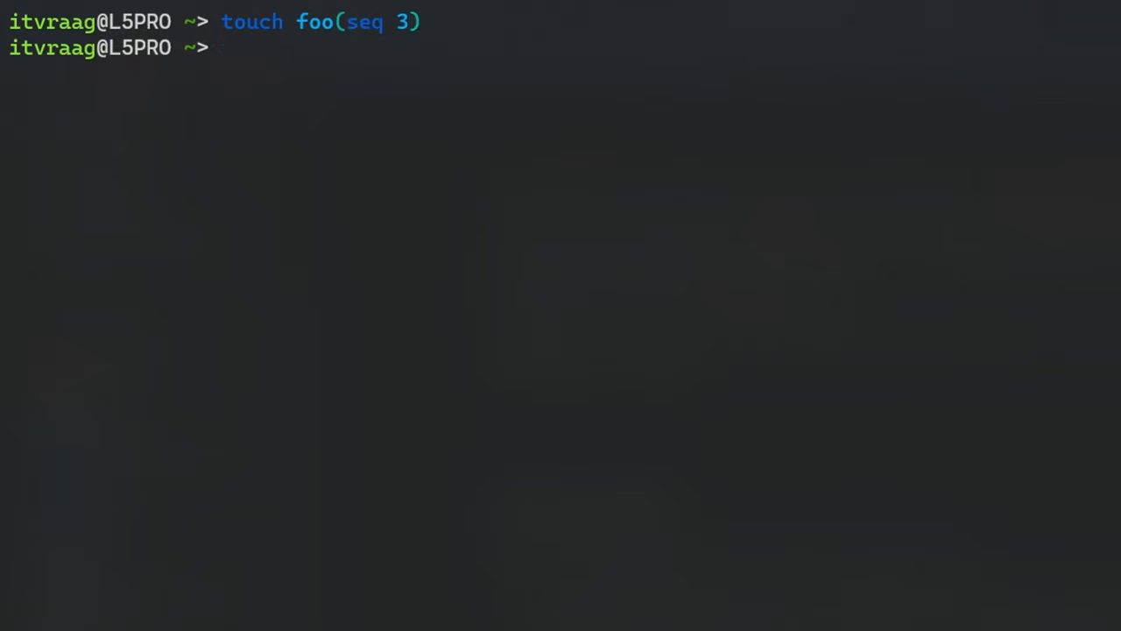
{"action": "type", "text": "ls"}
{"action": "type", "text": "fish_"}
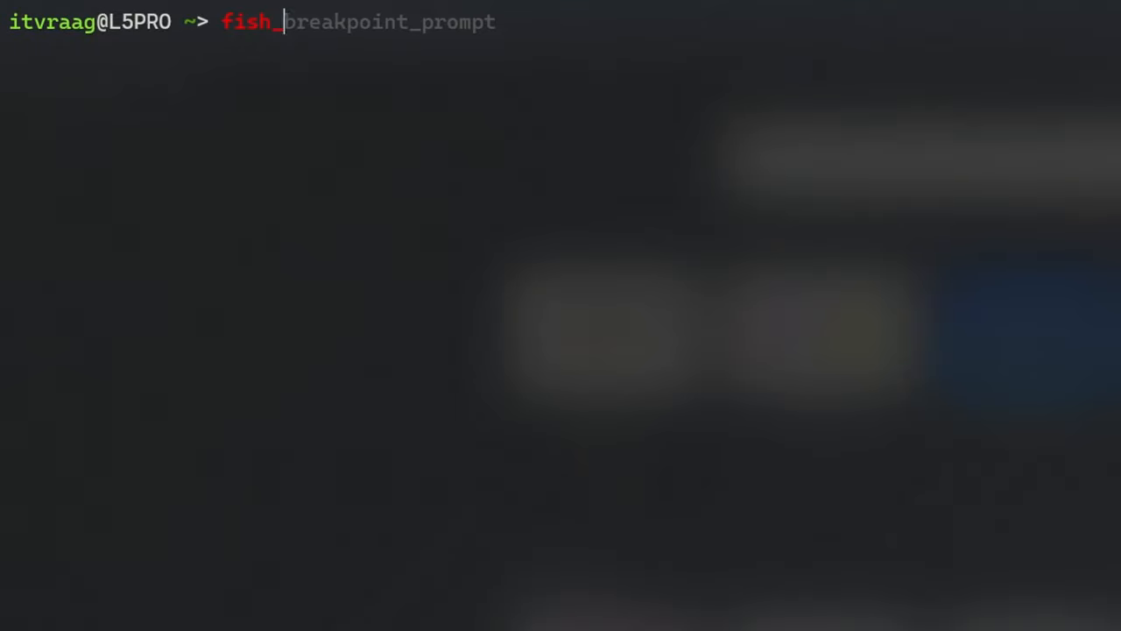
Step: Shut down WSL with wsl --shutdown, relaunch Ubuntu into fish and run fish_config
{"action": "type", "text": "config"}
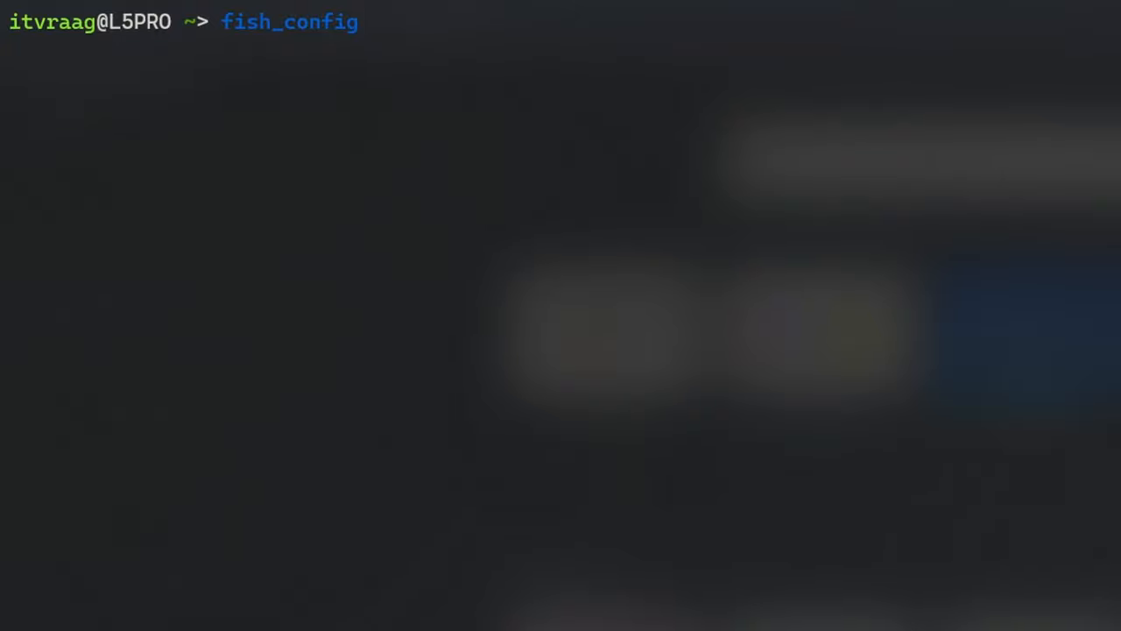
{"action": "type", "text": "wsl --shutdo"}
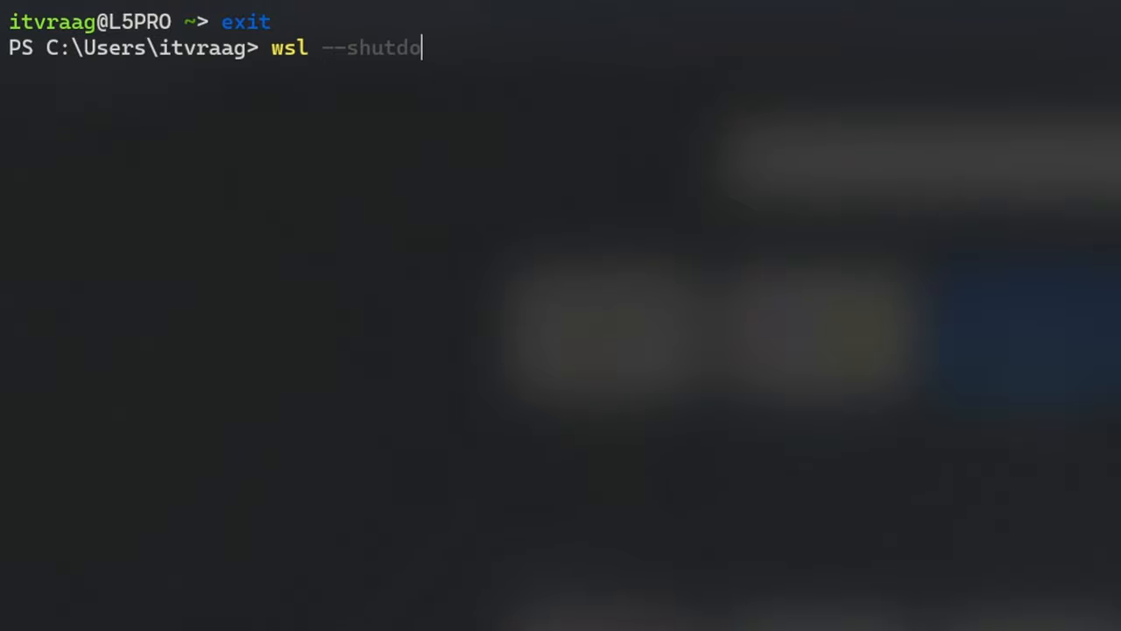
{"action": "type", "text": "wn"}
{"action": "type", "text": "wsl"}
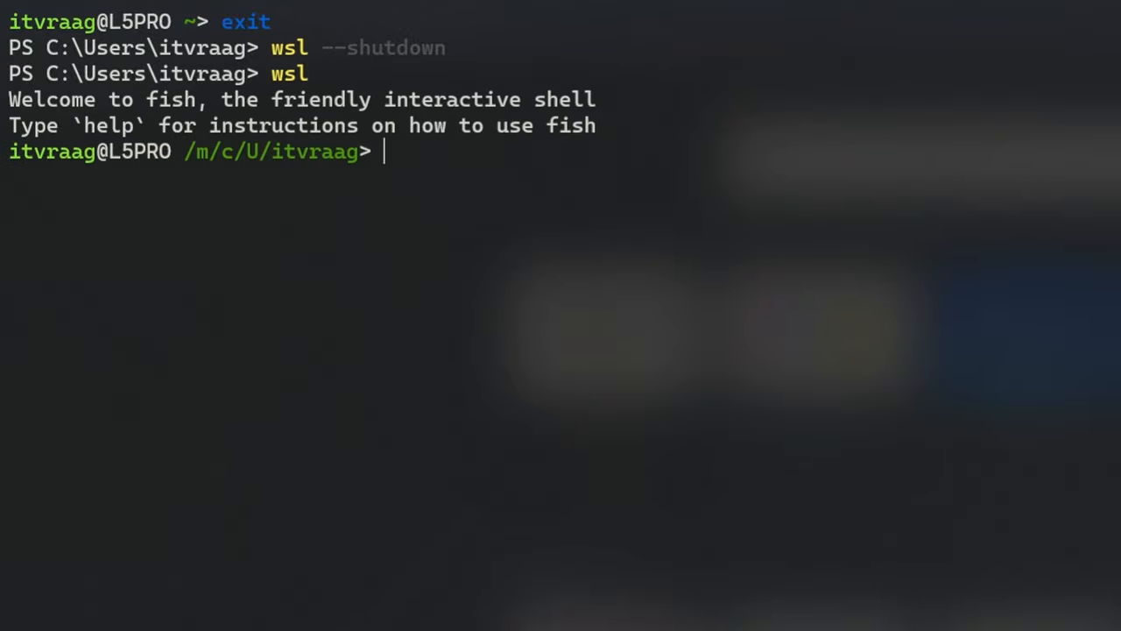
{"action": "type", "text": "fish_config"}
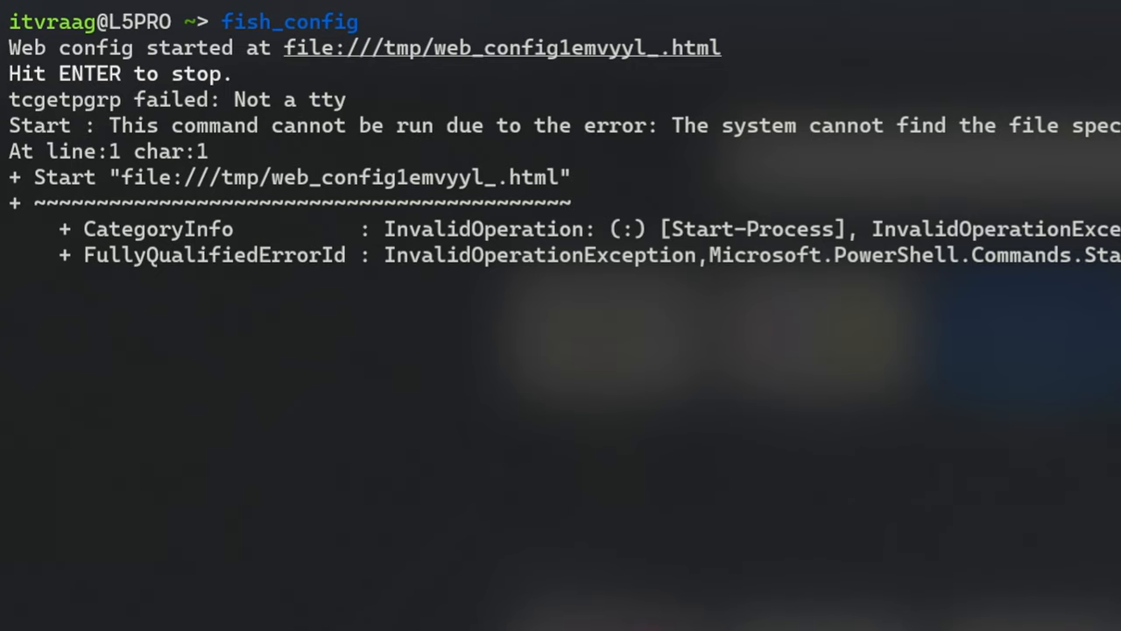
Step: Split Windows Terminal to add a second pane beside the fish pane
{"action": "key", "text": "Enter"}
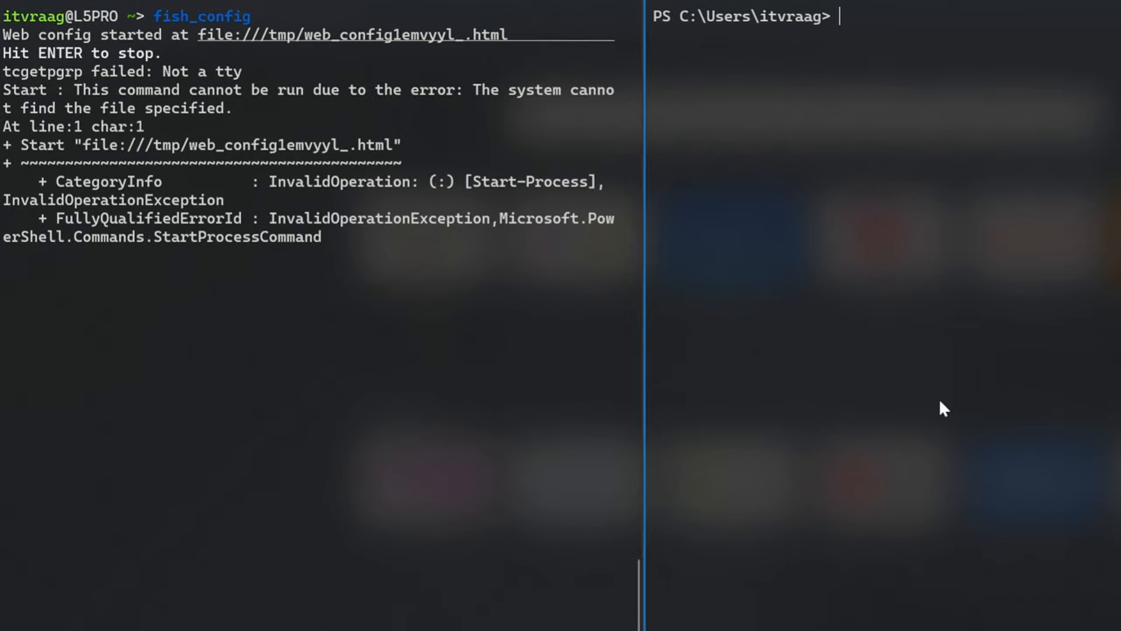
Step: Split the terminal with Alt+Shift+D and start wsl in the new pane
{"action": "key", "text": "alt+shift+d"}
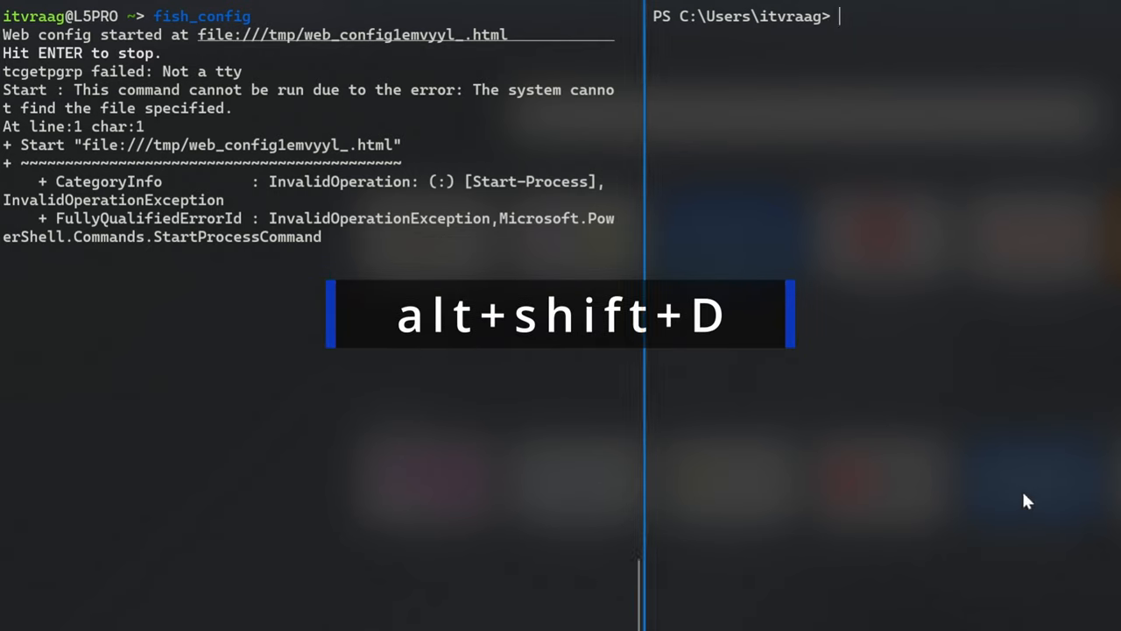
{"action": "type", "text": "wsl"}
{"action": "type", "text": "ps"}
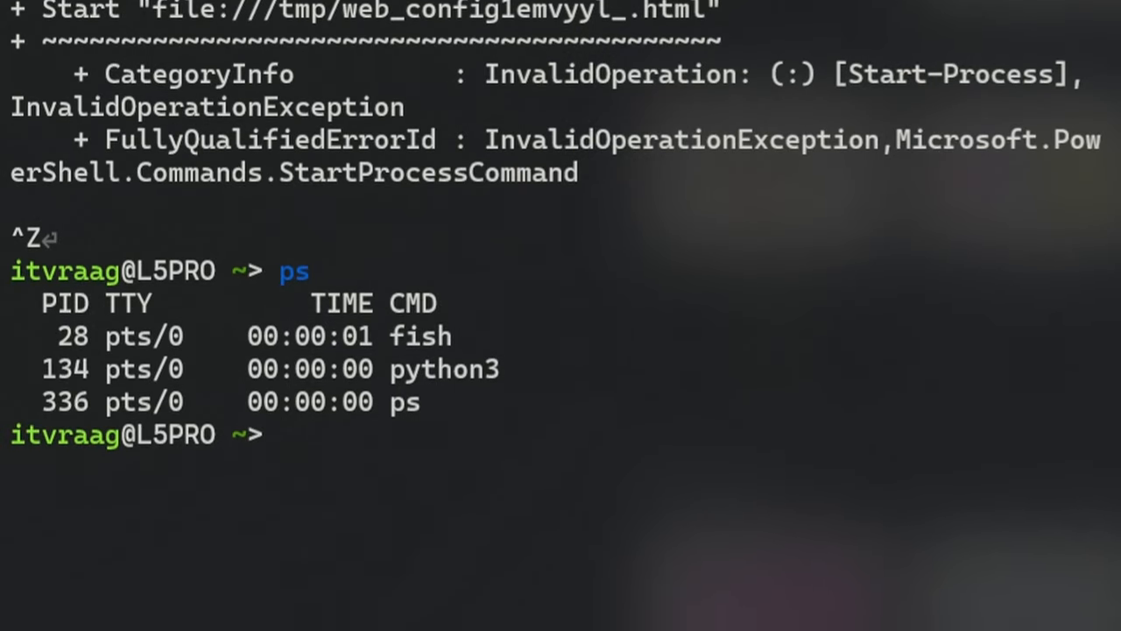
{"action": "mouse_move", "coordinate": [441, 378]}
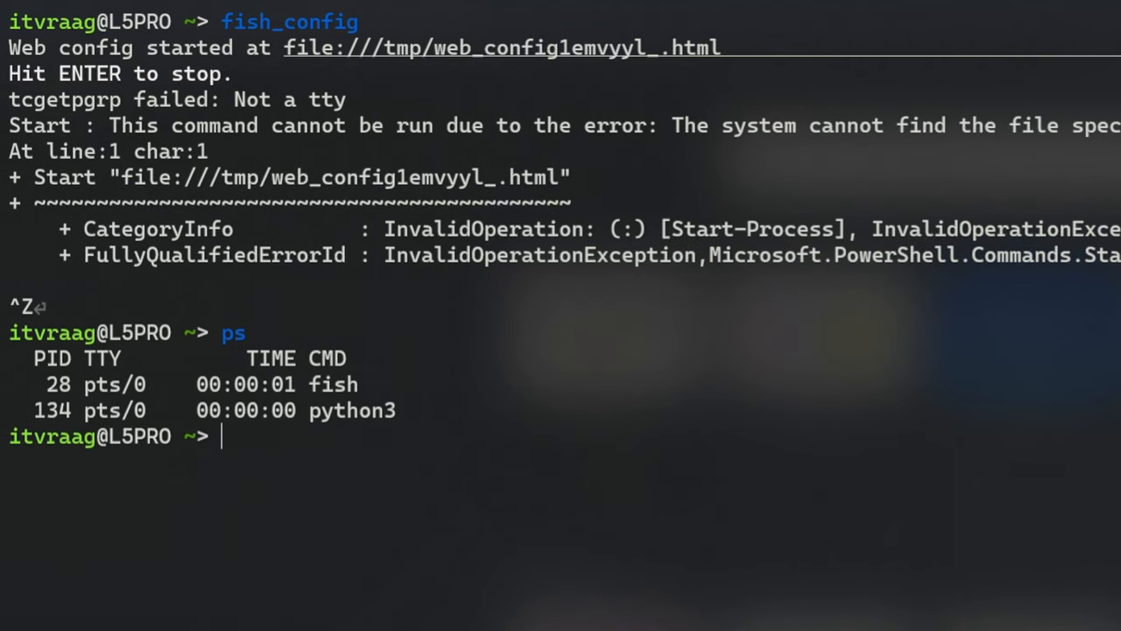
Step: Go to /tmp and open web_config1emvyyl_.html in the w3m text browser
{"action": "type", "text": "cd /tmp/"}
{"action": "type", "text": "ls"}
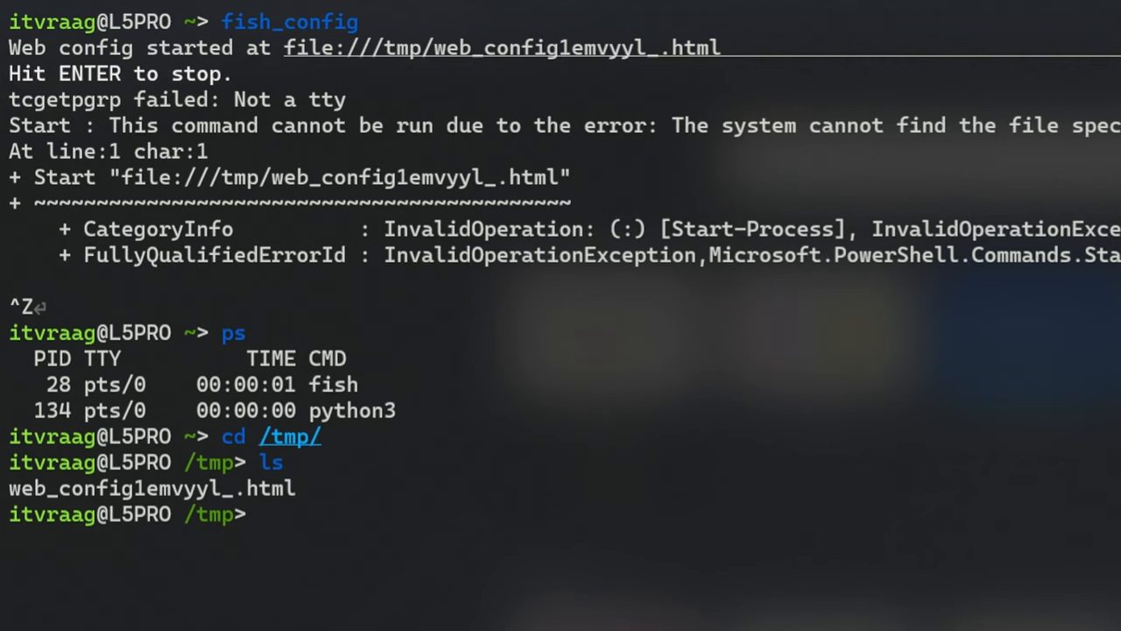
{"action": "type", "text": "w3m"}
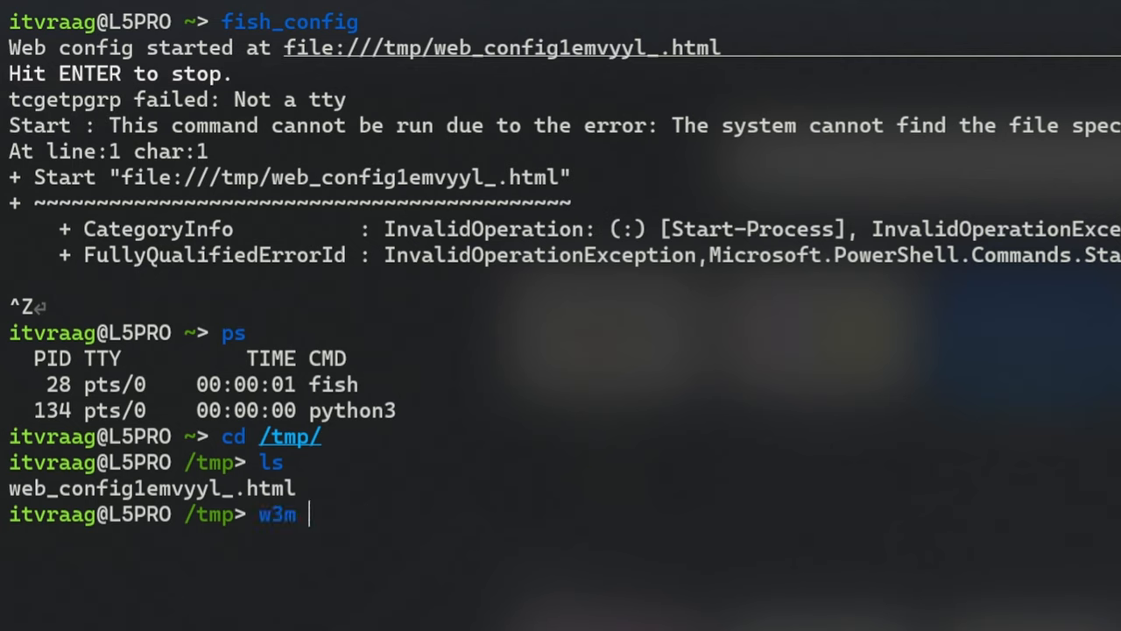
{"action": "type", "text": "web_config1emvyyl_.html"}
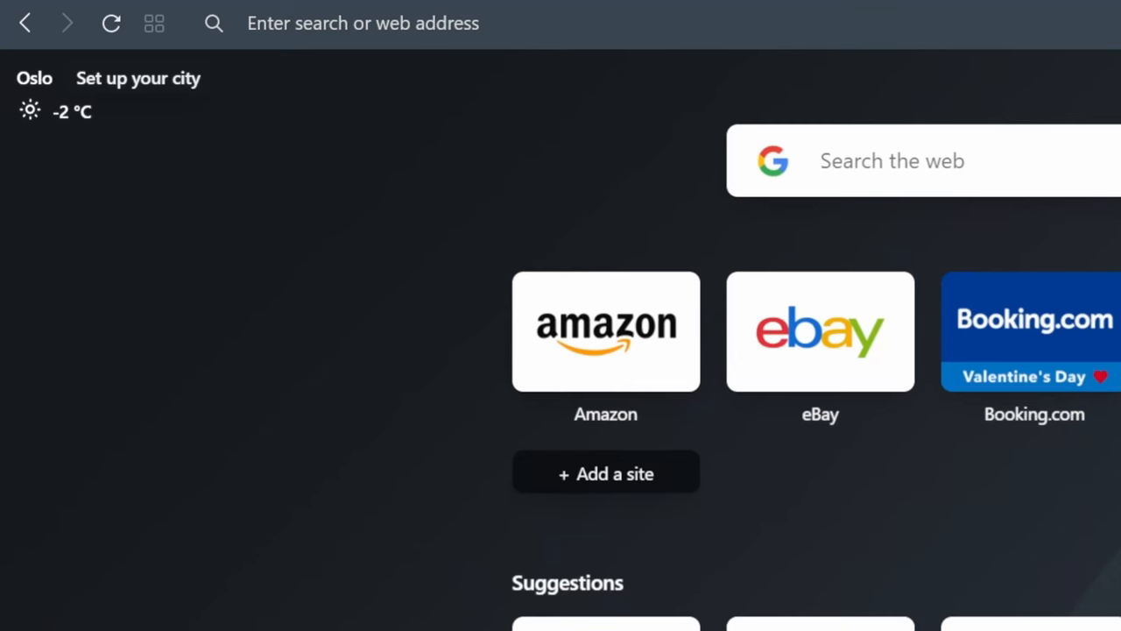
Step: Switch from the Opera start page back to the terminal's w3m redirect page
{"action": "left_click", "coordinate": [363, 23]}
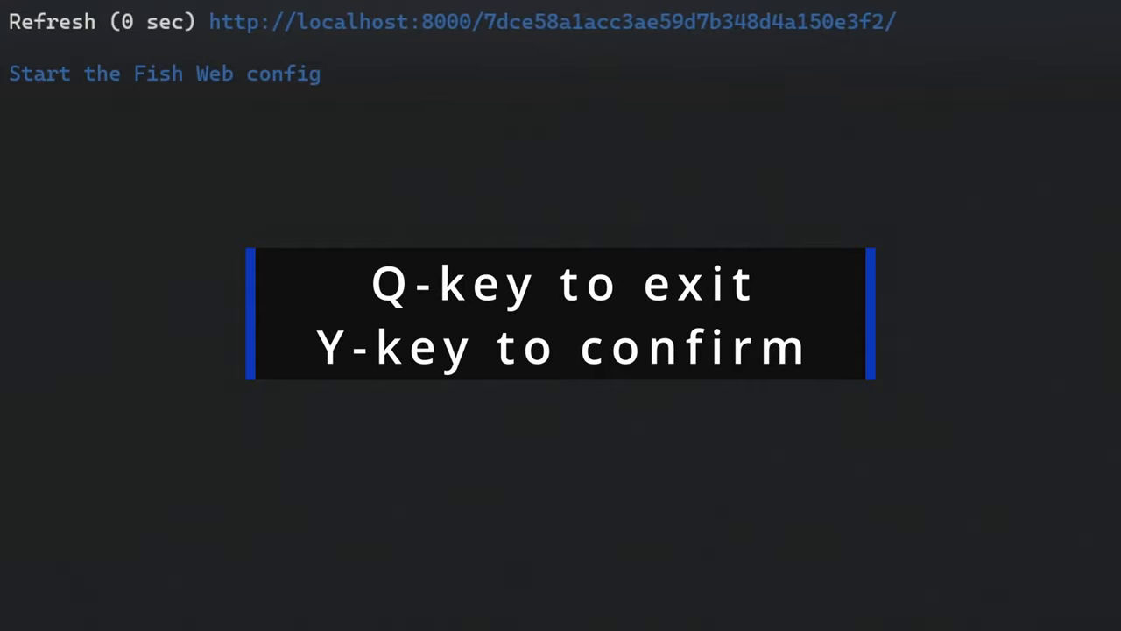
Step: Quit w3m and resume job 134 with fg so the python3 web config server runs again
{"action": "key", "text": "q"}
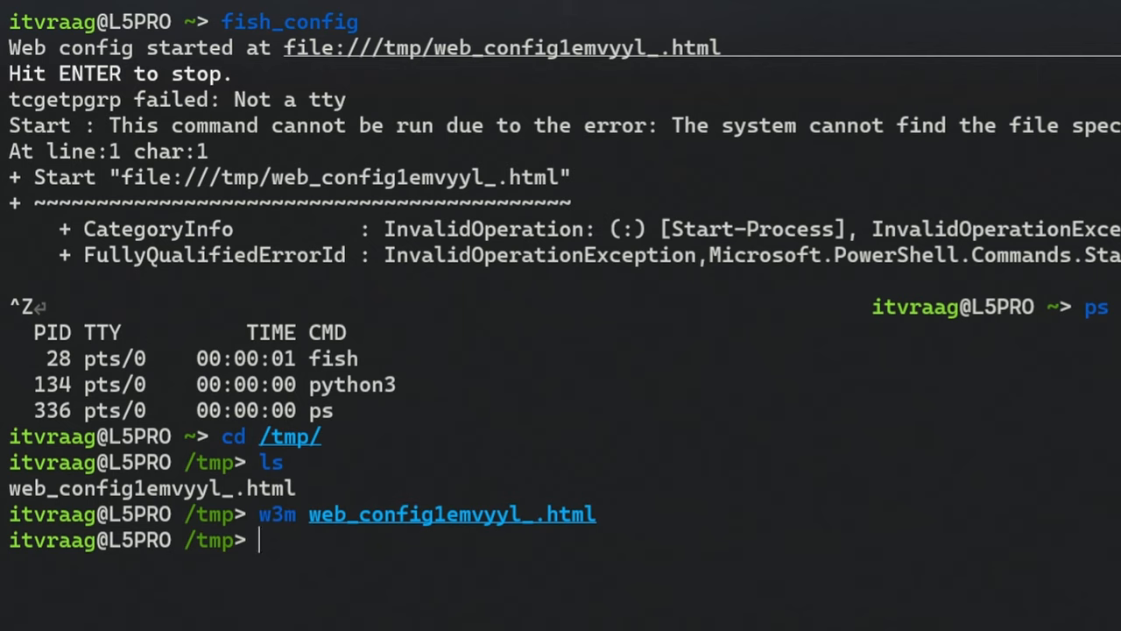
{"action": "type", "text": "fg"}
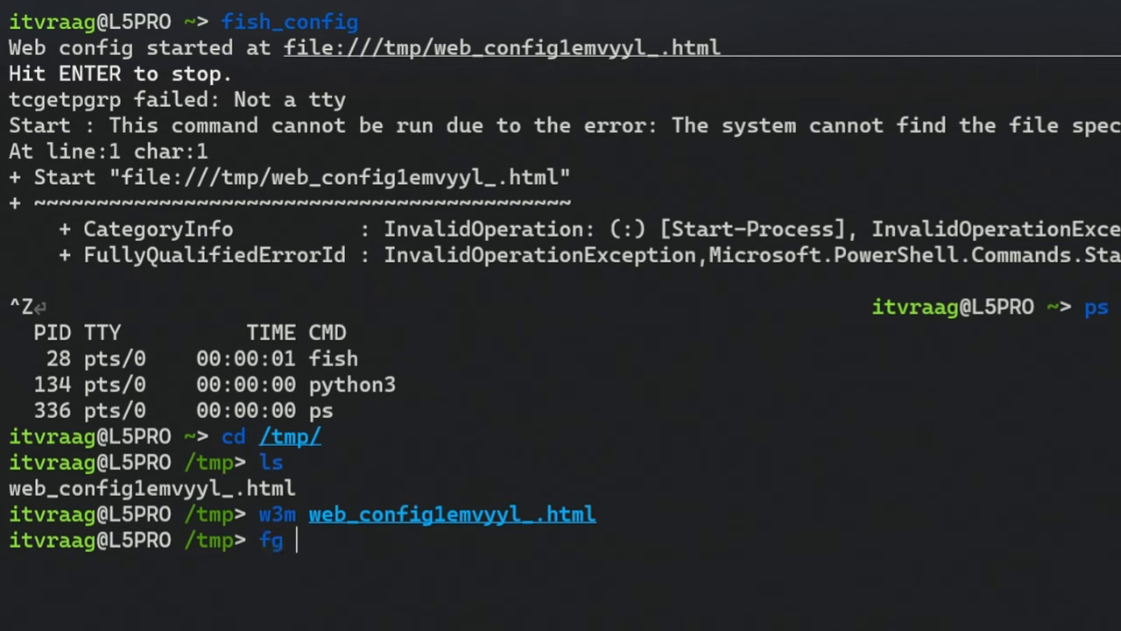
{"action": "type", "text": "134"}
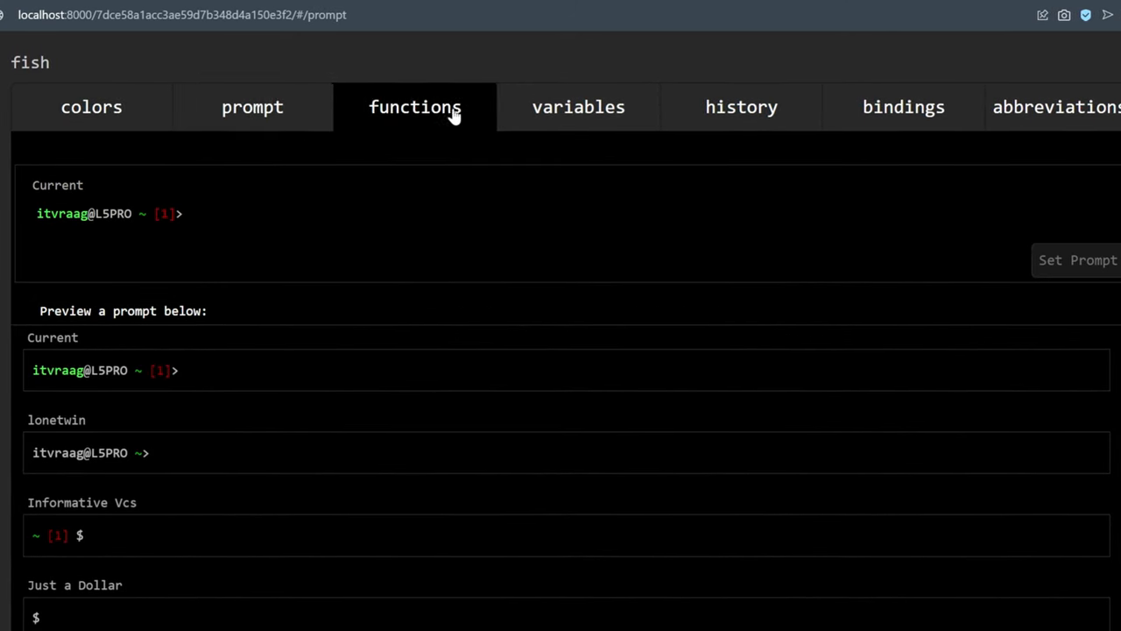
Step: Browse history and abbreviations, then select Base16 Default Dark under colors and set it as the theme
{"action": "left_click", "coordinate": [743, 107]}
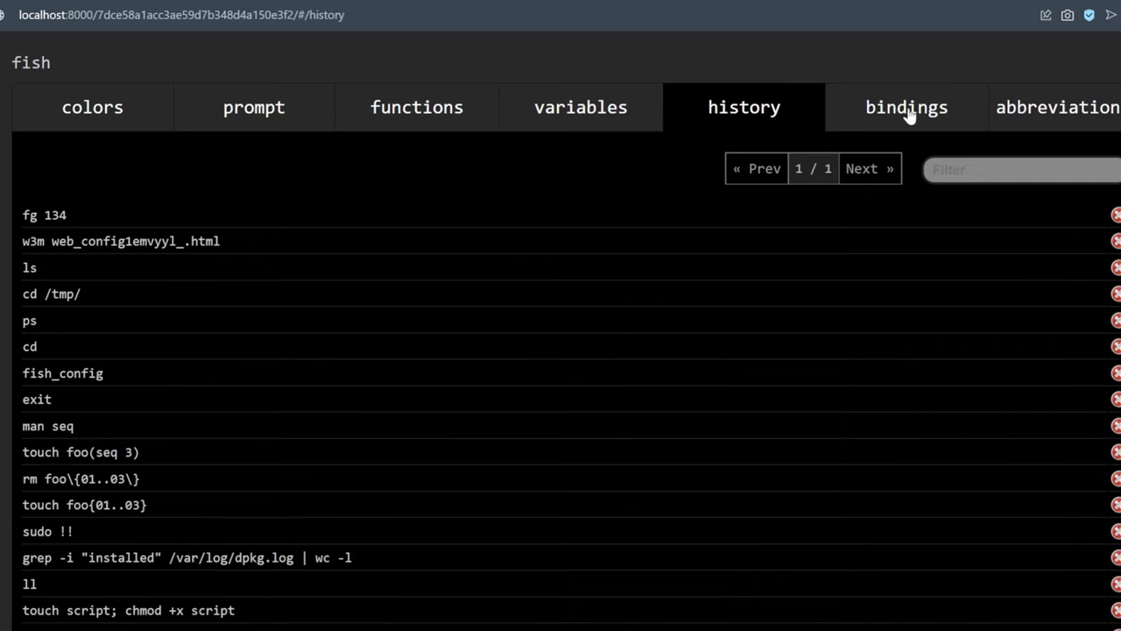
{"action": "left_click", "coordinate": [1058, 107]}
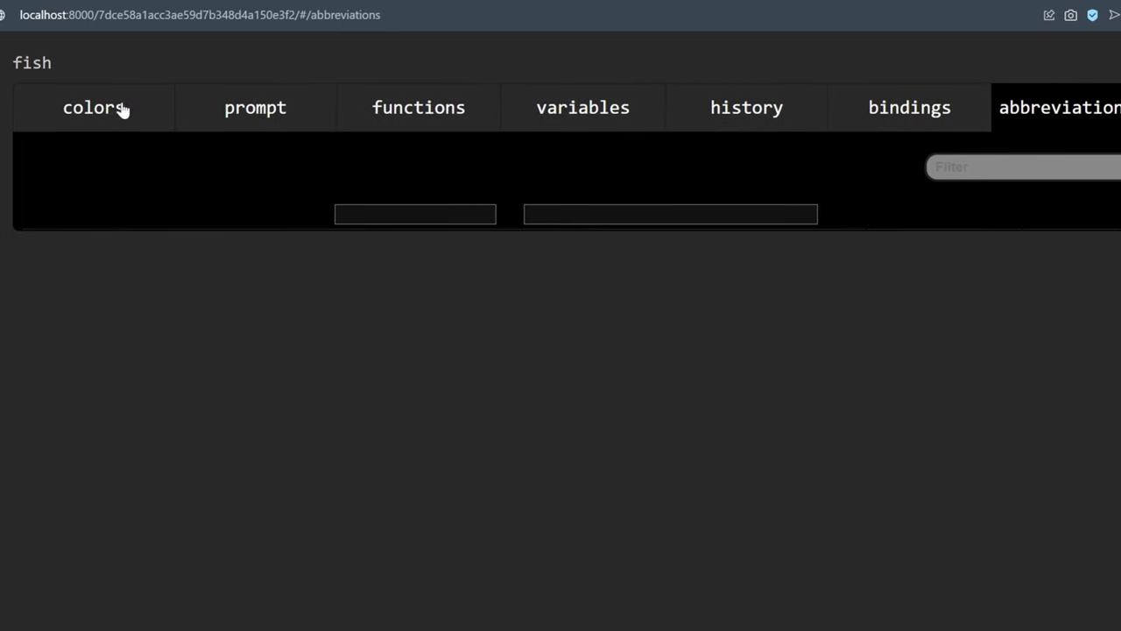
{"action": "left_click", "coordinate": [94, 107]}
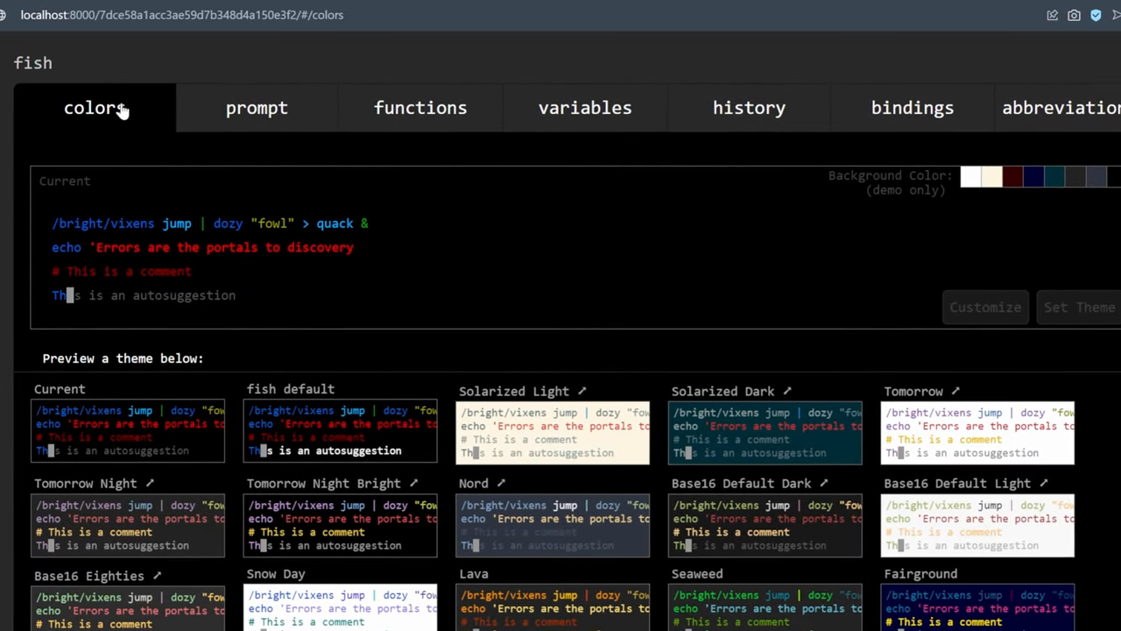
{"action": "left_click", "coordinate": [764, 484]}
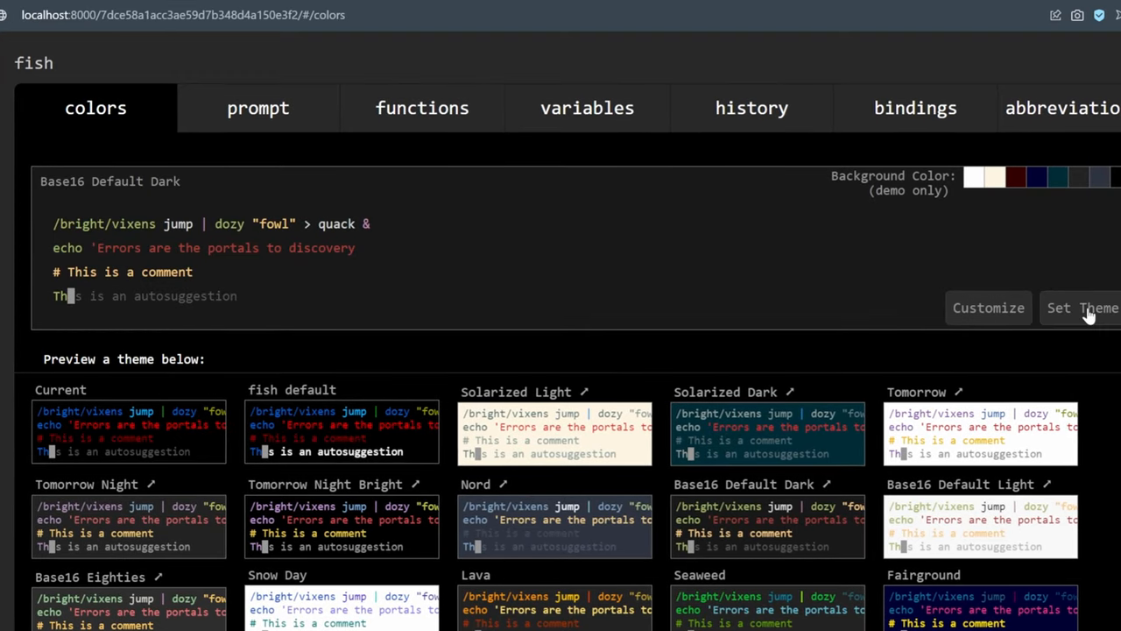
{"action": "left_click", "coordinate": [1083, 308]}
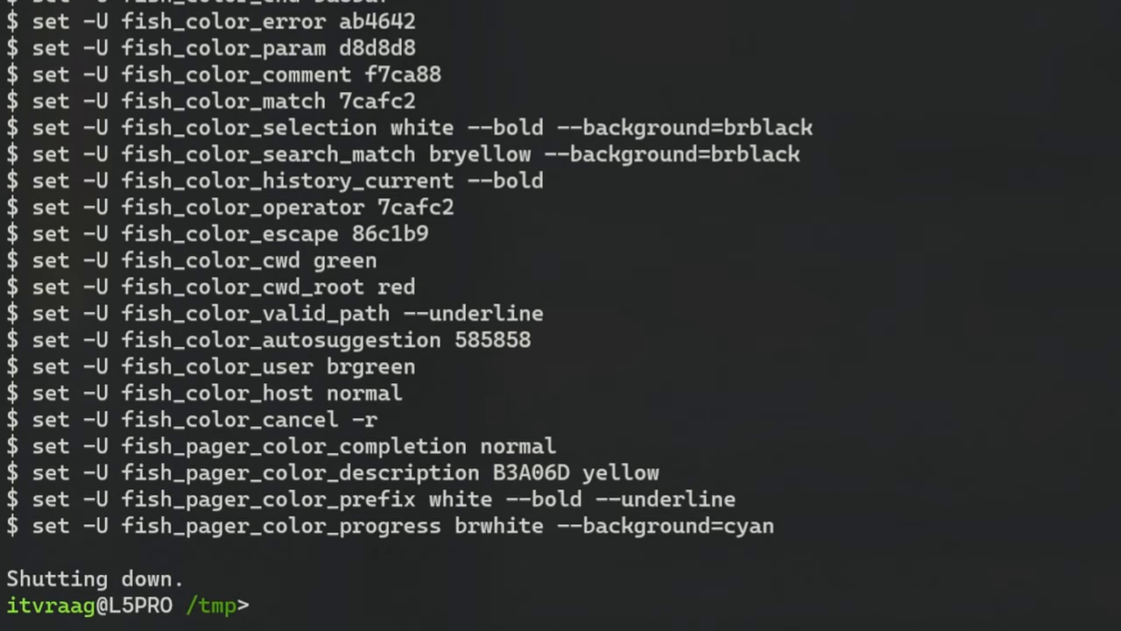
Step: Clear the terminal and launch the fish-shell 3.1.0 documentation via help
{"action": "key", "text": "ctrl+l"}
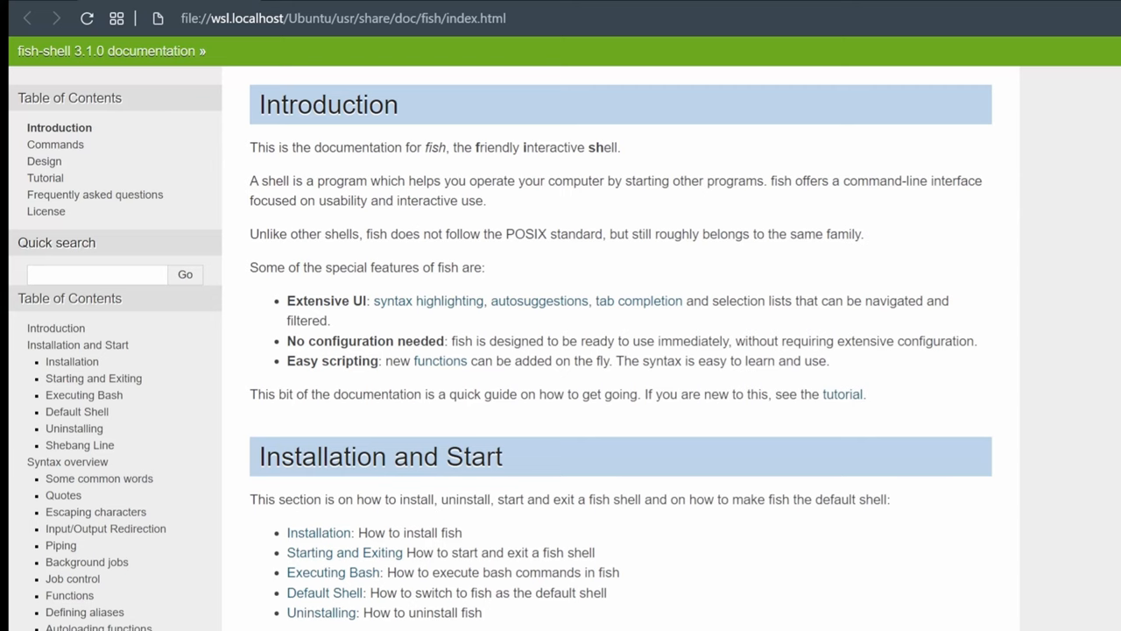
Step: Scroll down the documentation's Introduction page before returning to the home prompt
{"action": "scroll", "scroll_direction": "down", "scroll_amount": 3}
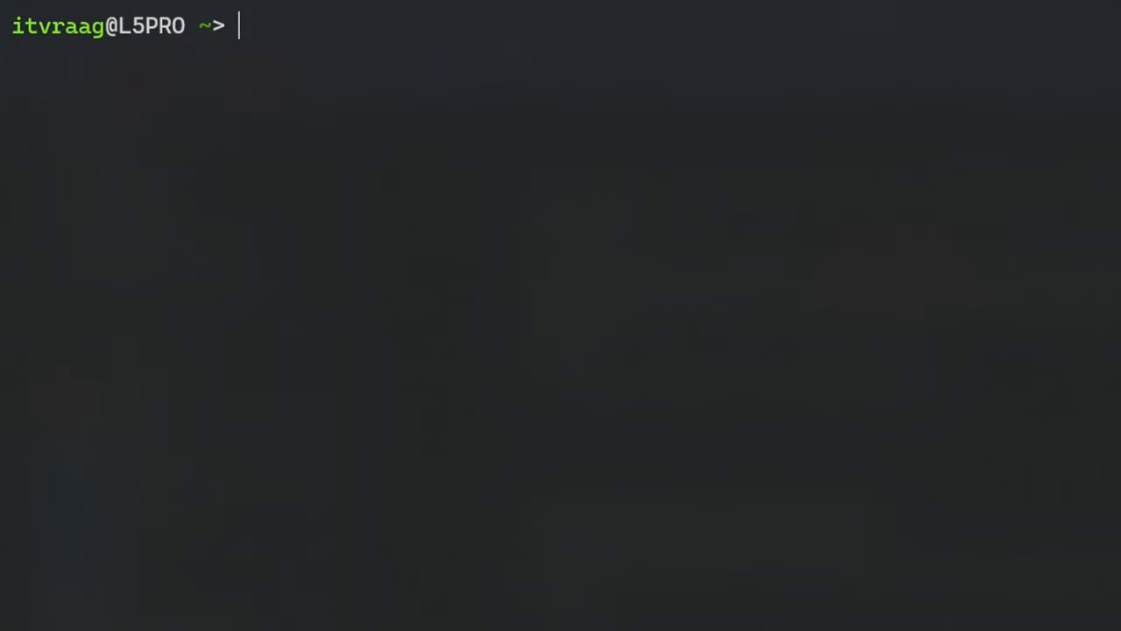
Step: Move into ~/.config/fish, list fish_variables, and start editing config.fish in vim
{"action": "type", "text": "cd .config/fish/"}
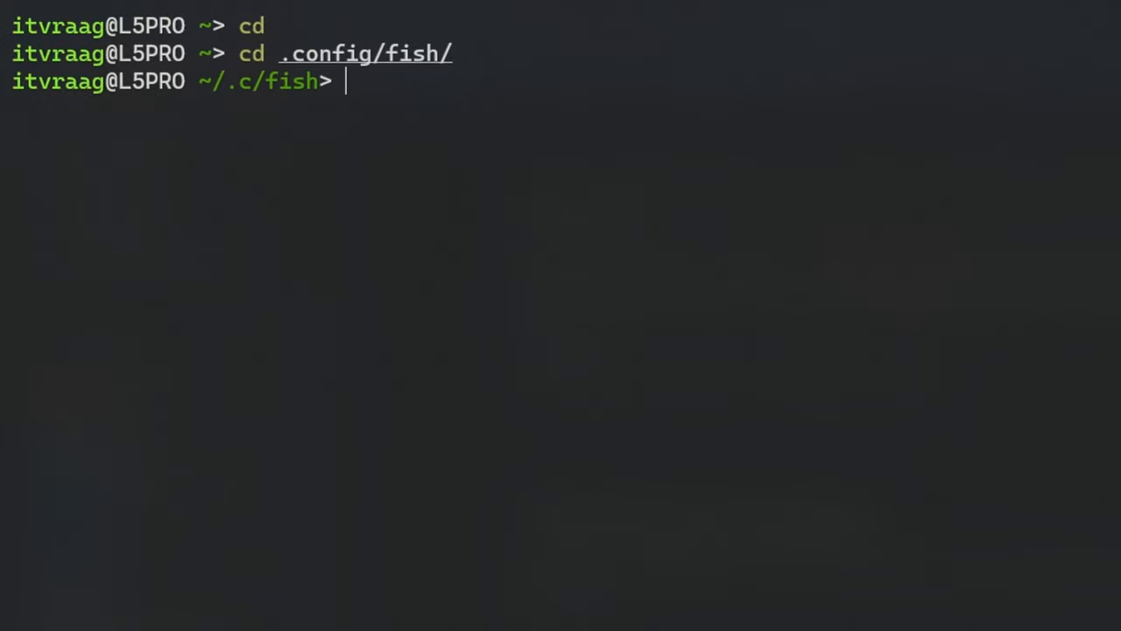
{"action": "type", "text": "ls"}
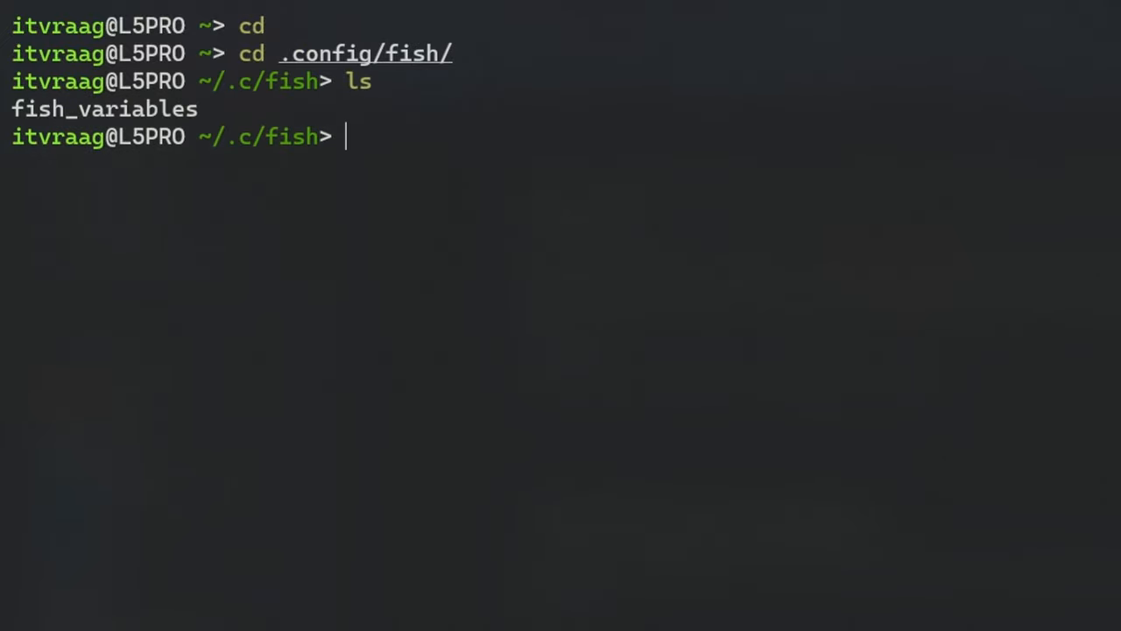
{"action": "type", "text": "vim con"}
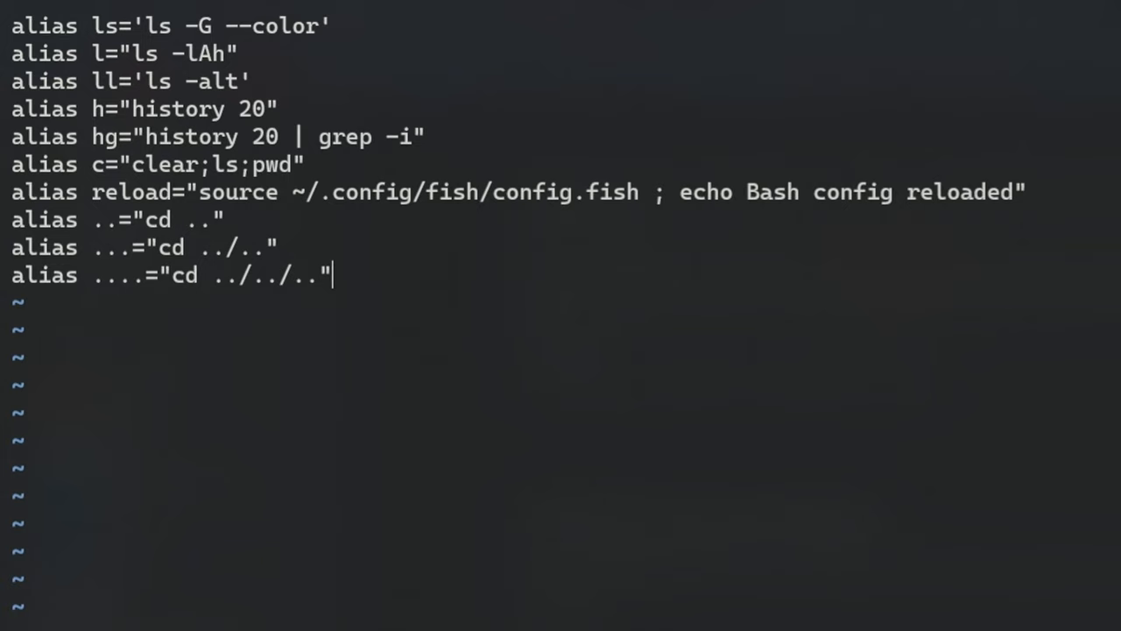
Step: Select the source config.fish line to load the saved aliases into the running shell
{"action": "left_click_drag", "start_coordinate": [306, 191], "coordinate": [630, 191]}
{"action": "type", "text": "source config.fish"}
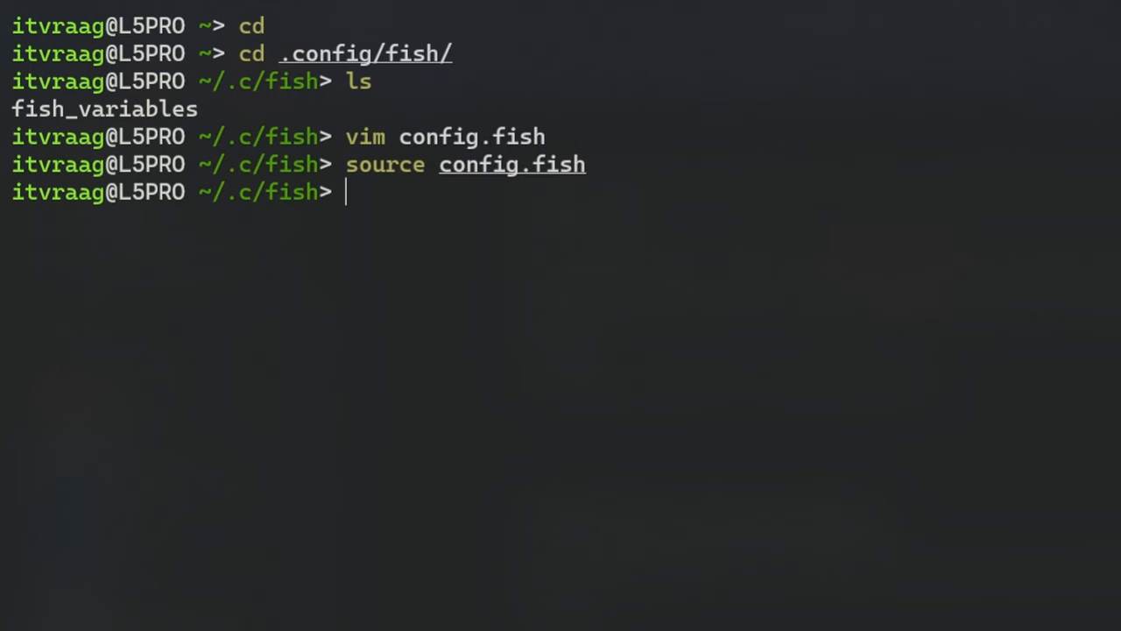
Step: Run the ll, .. and reload aliases, ending with 'Bash config reloaded' at home
{"action": "type", "text": "ll"}
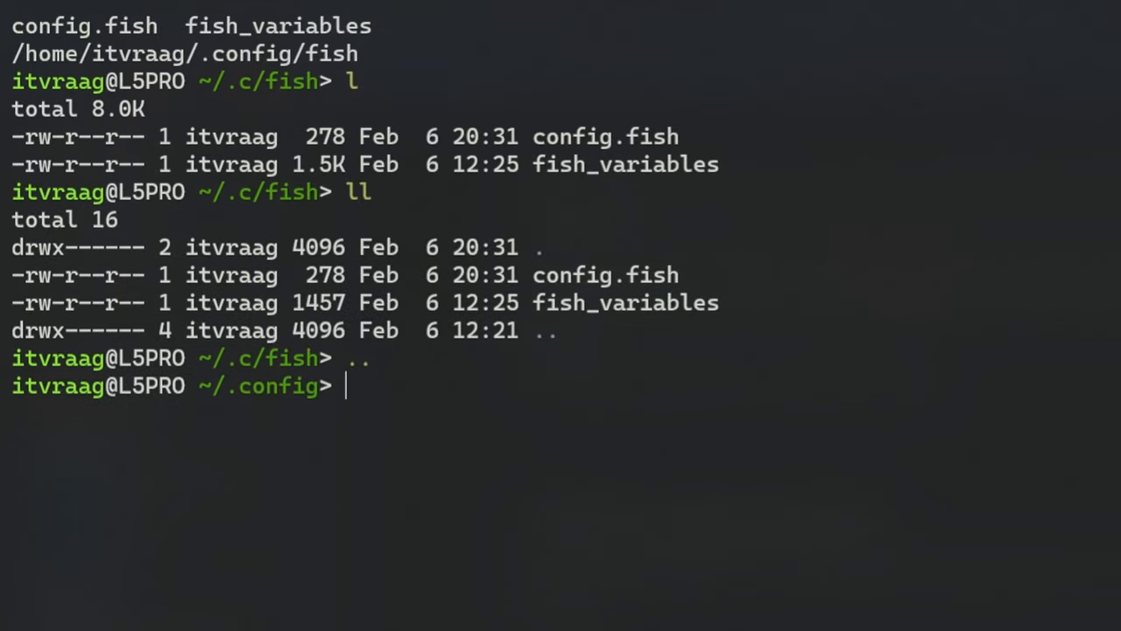
{"action": "type", "text": ".."}
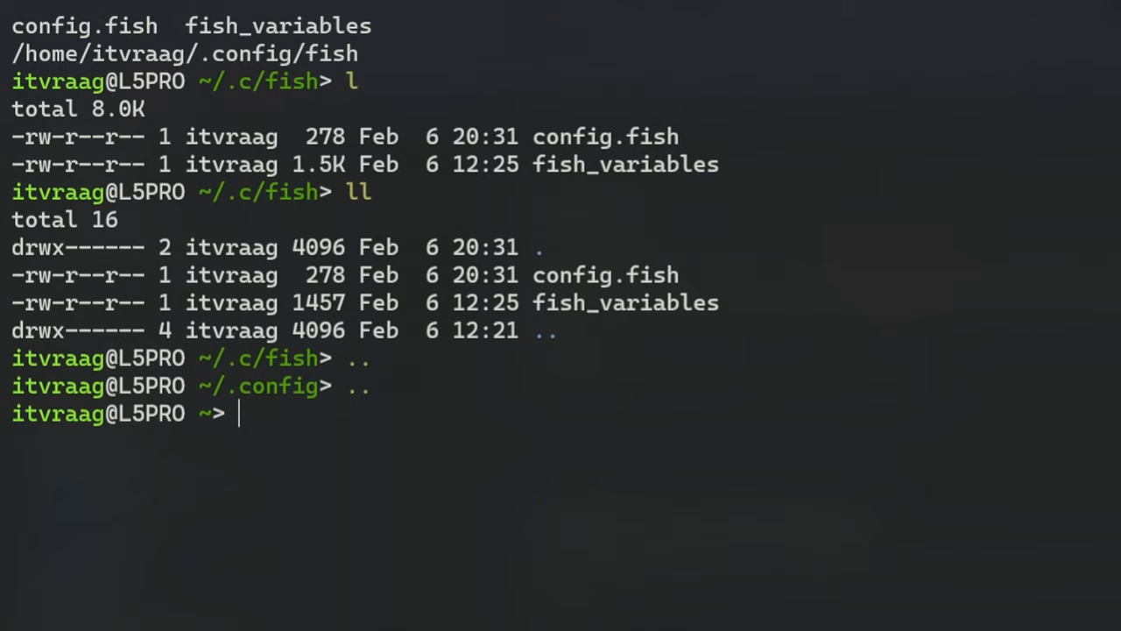
{"action": "type", "text": "reload"}
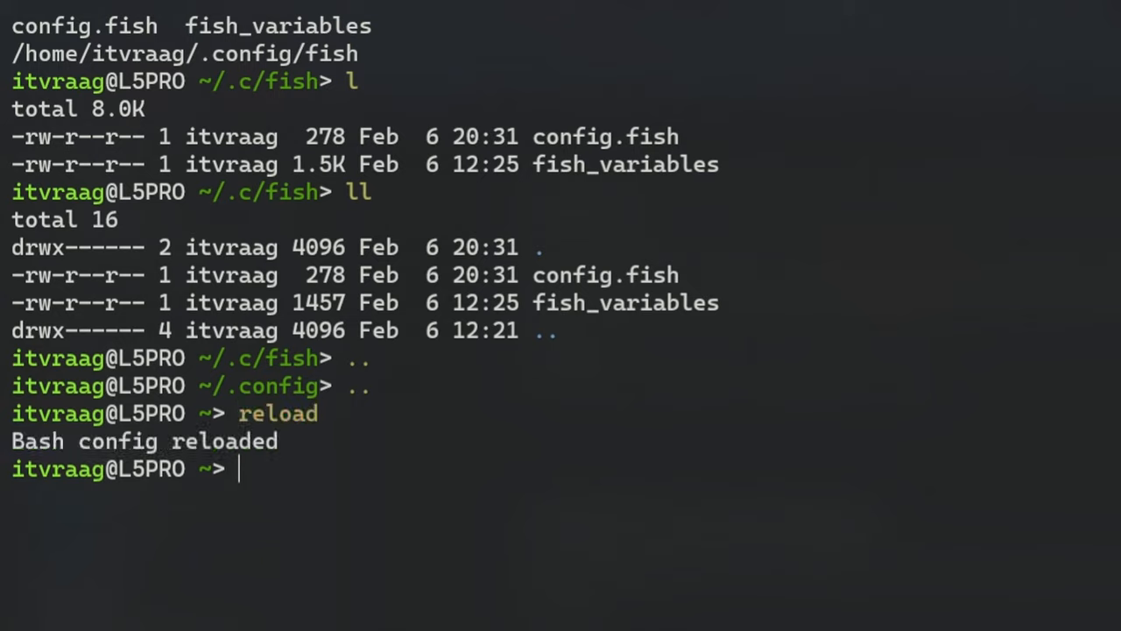